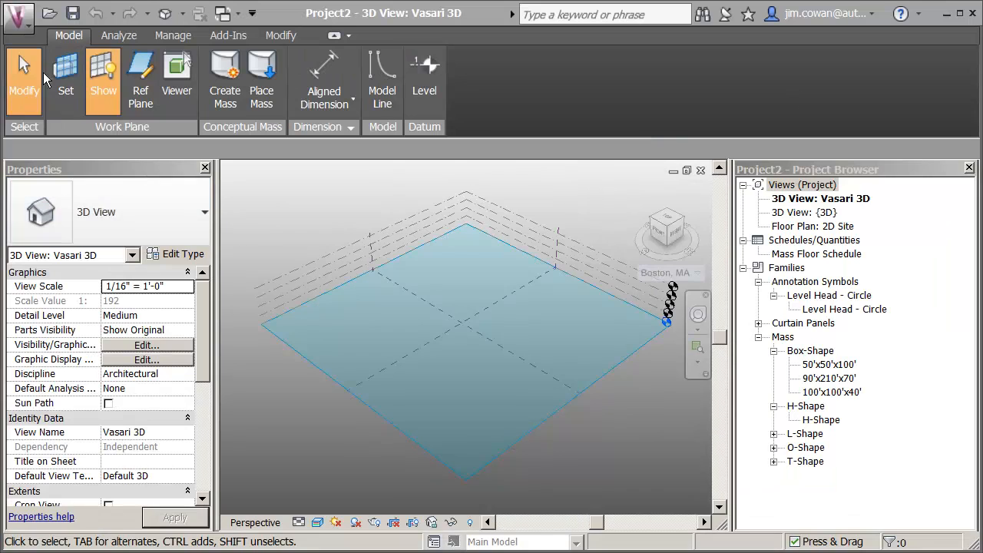
{"action": "mouse_move", "coordinate": [341, 211]}
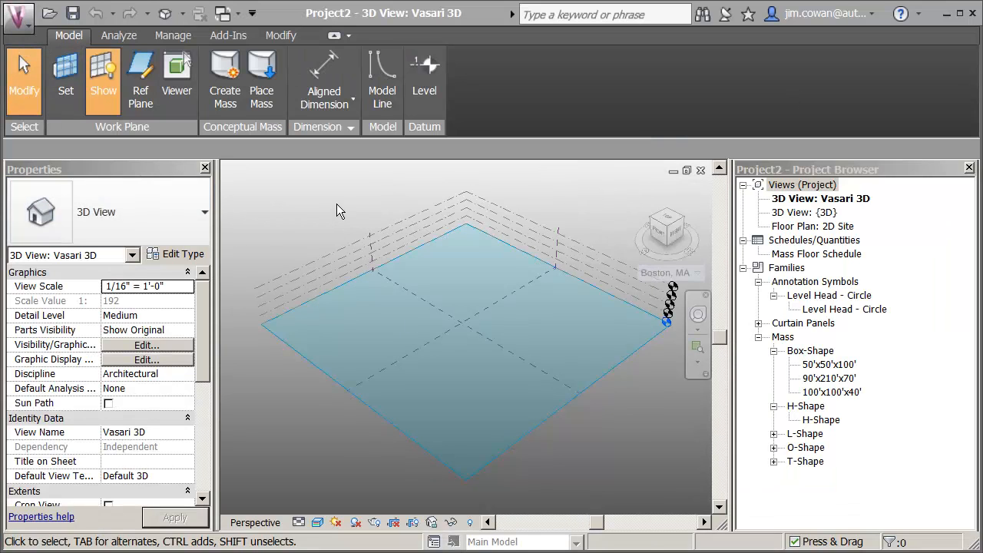
Create a new family from the US Imperial Mass template.
{"action": "left_click", "coordinate": [18, 14]}
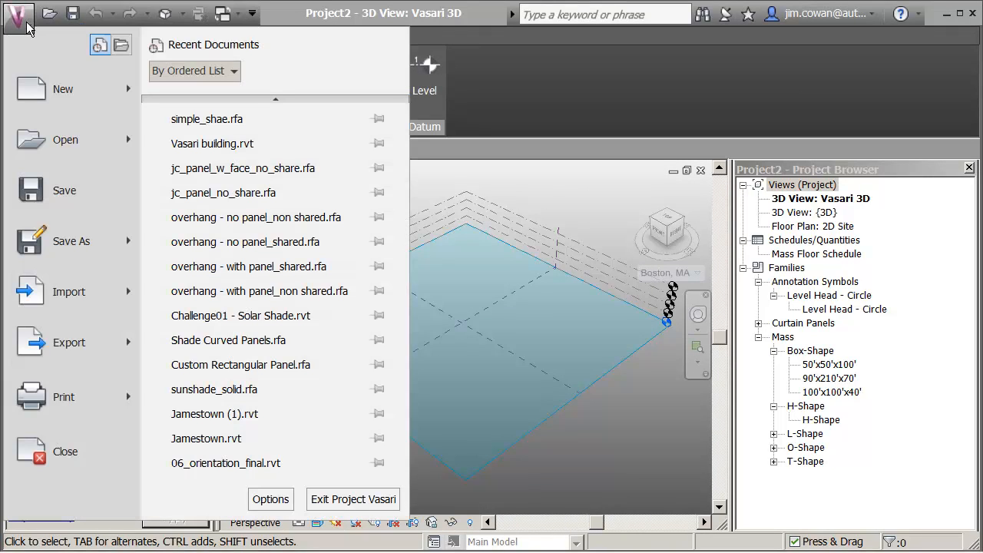
{"action": "left_click", "coordinate": [63, 89]}
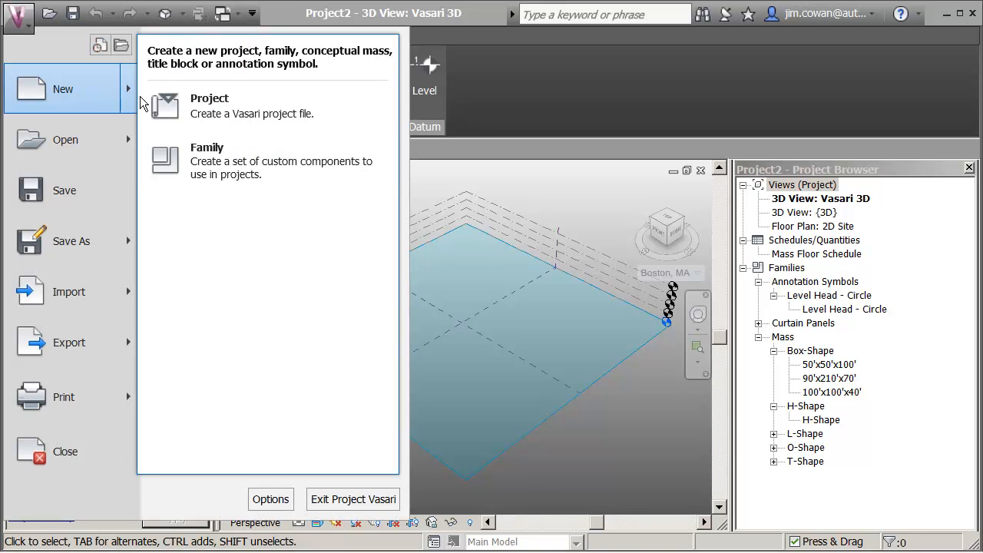
{"action": "left_click", "coordinate": [207, 147]}
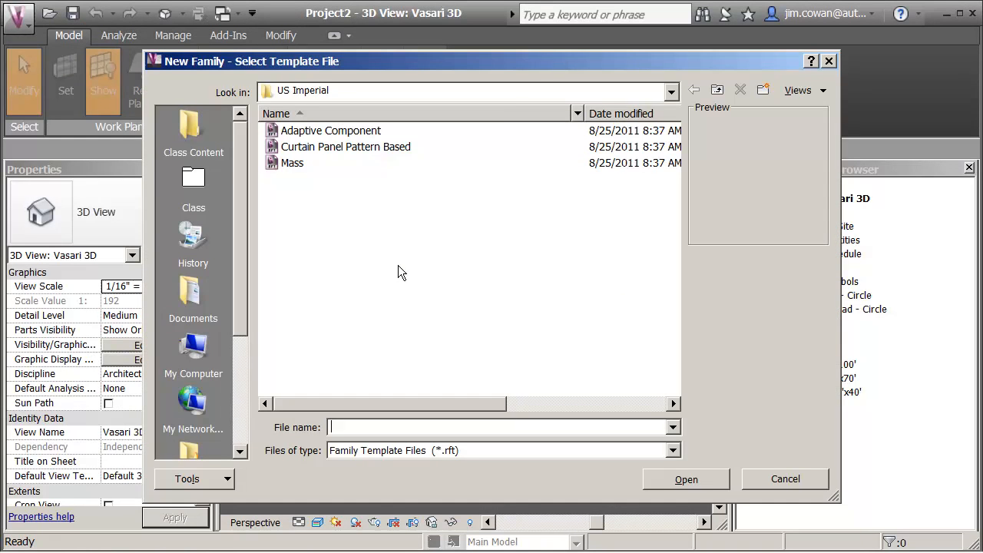
{"action": "left_click", "coordinate": [292, 162]}
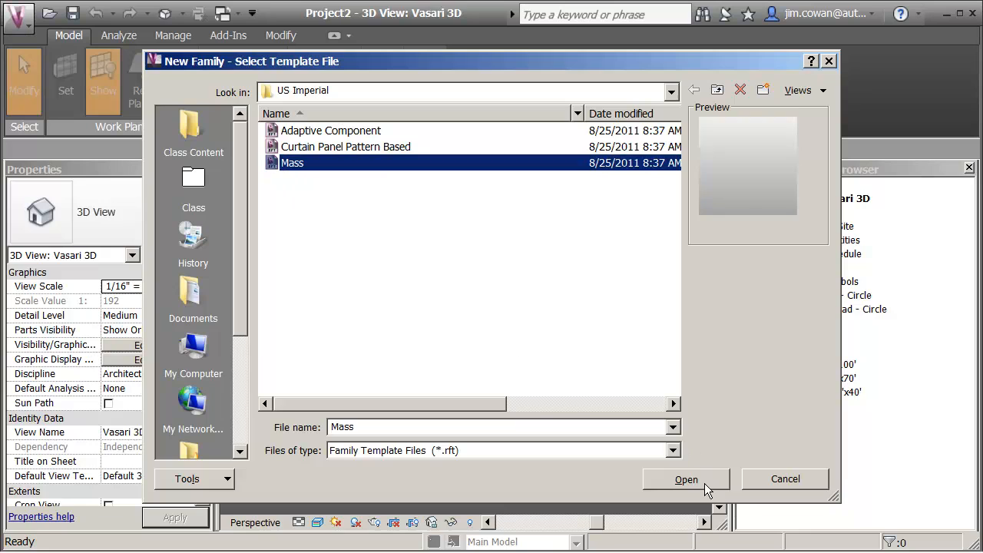
{"action": "left_click", "coordinate": [686, 478]}
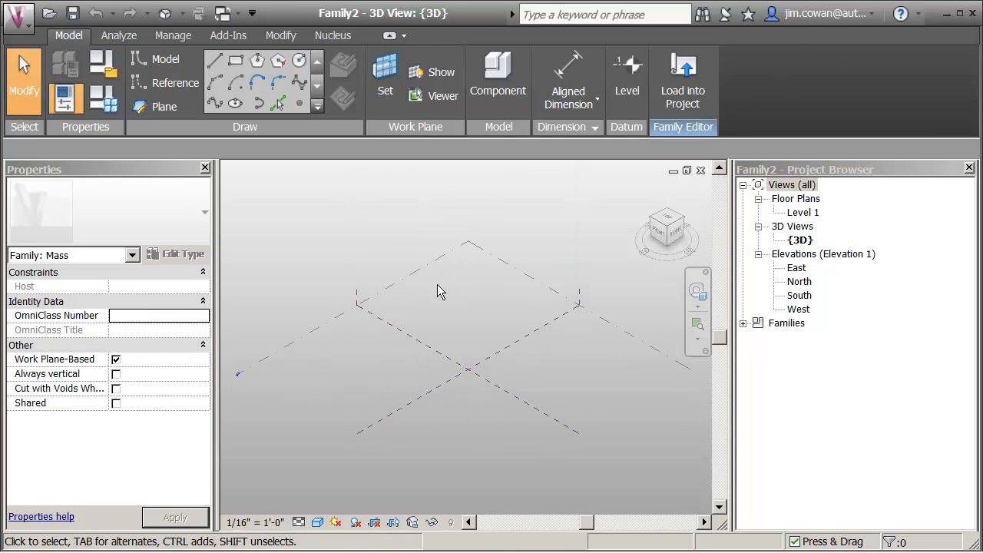
{"action": "mouse_move", "coordinate": [499, 353]}
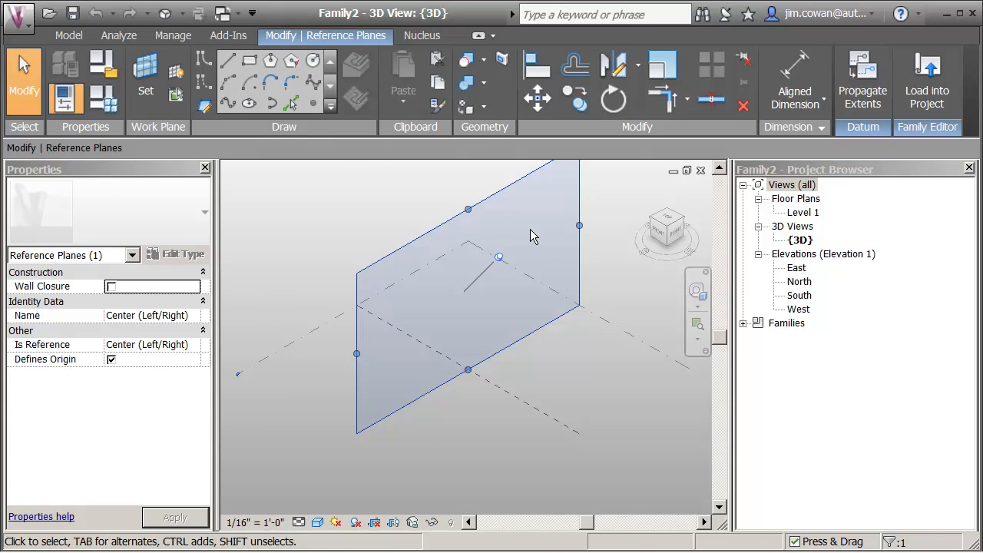
{"action": "mouse_move", "coordinate": [668, 227]}
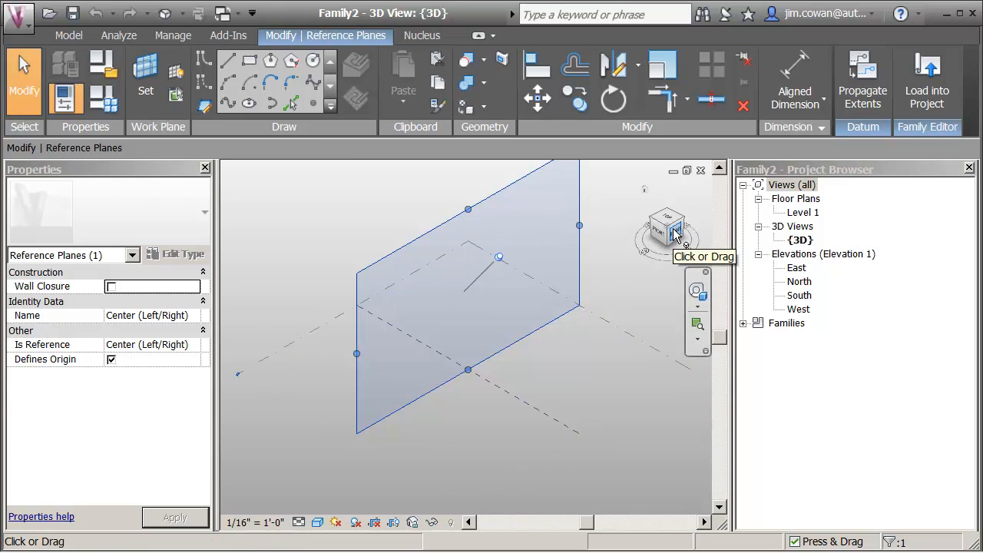
Show the family straight on using the RIGHT face of the ViewCube.
{"action": "left_click", "coordinate": [667, 226]}
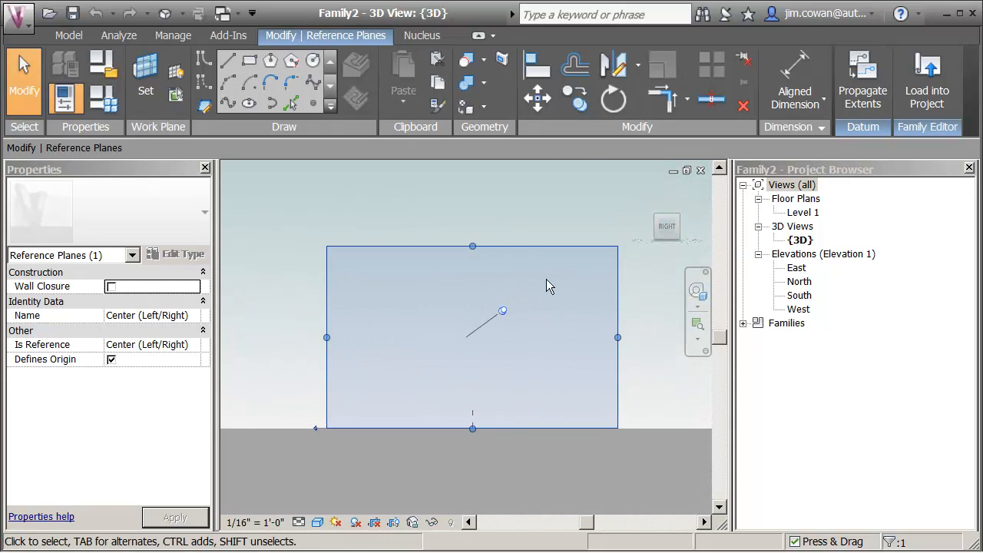
{"action": "mouse_move", "coordinate": [472, 429]}
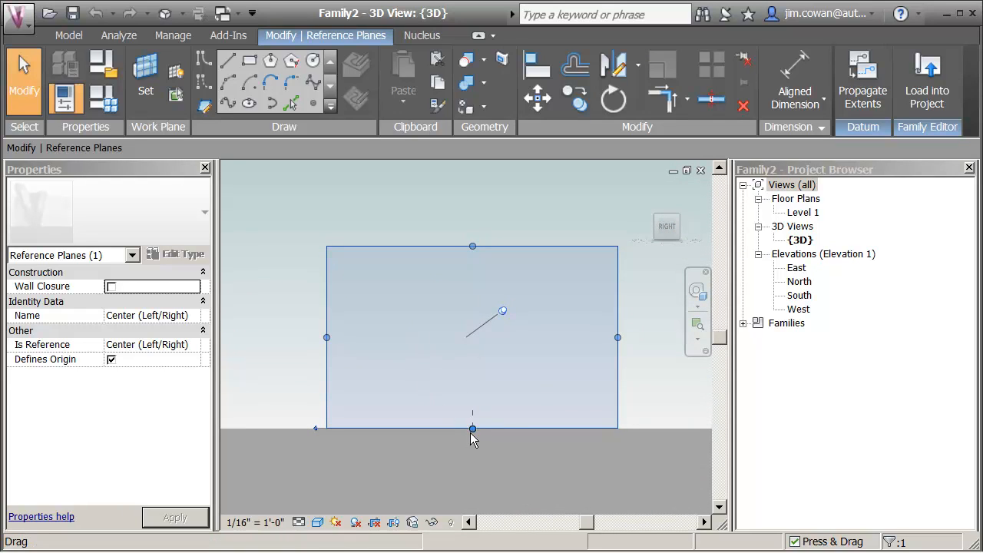
{"action": "mouse_move", "coordinate": [472, 428]}
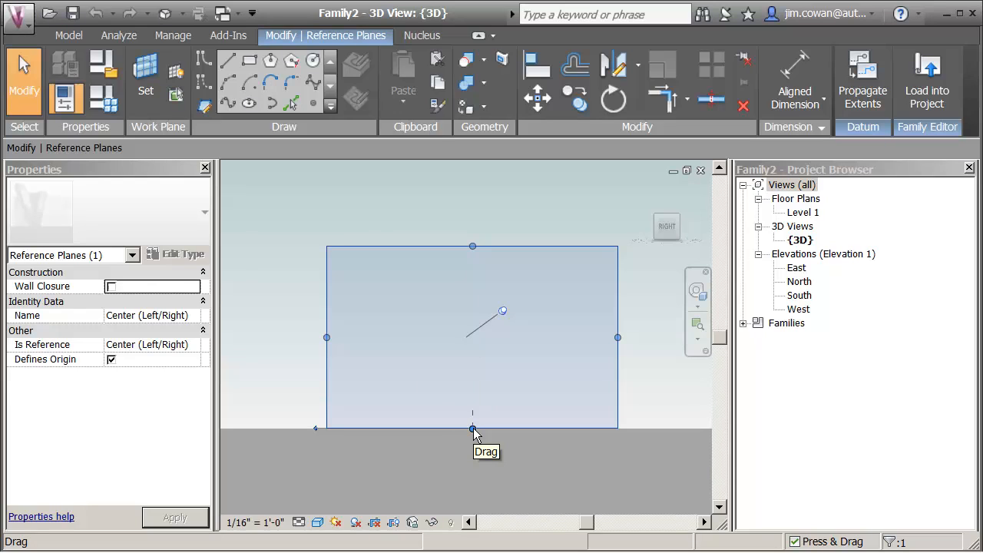
{"action": "mouse_move", "coordinate": [484, 460]}
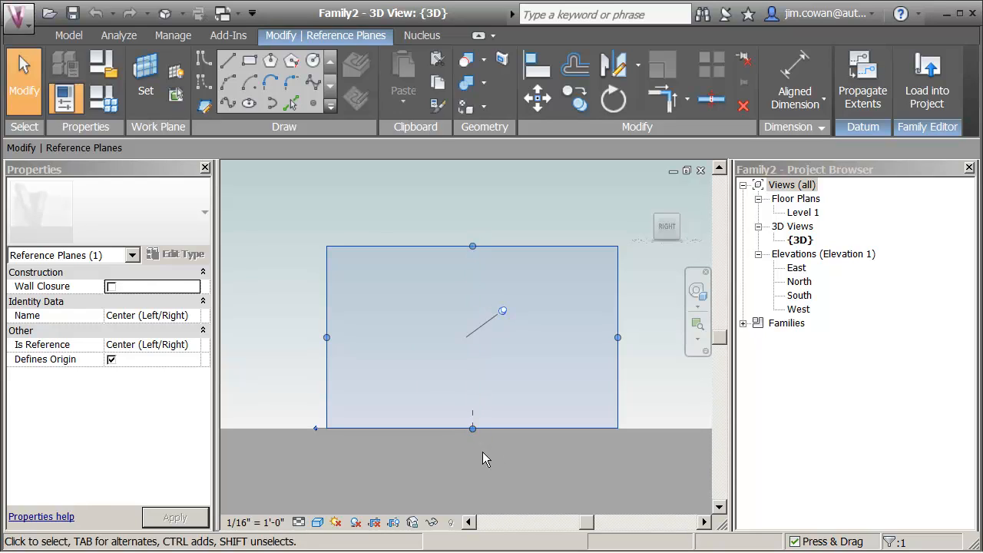
{"action": "mouse_move", "coordinate": [472, 429]}
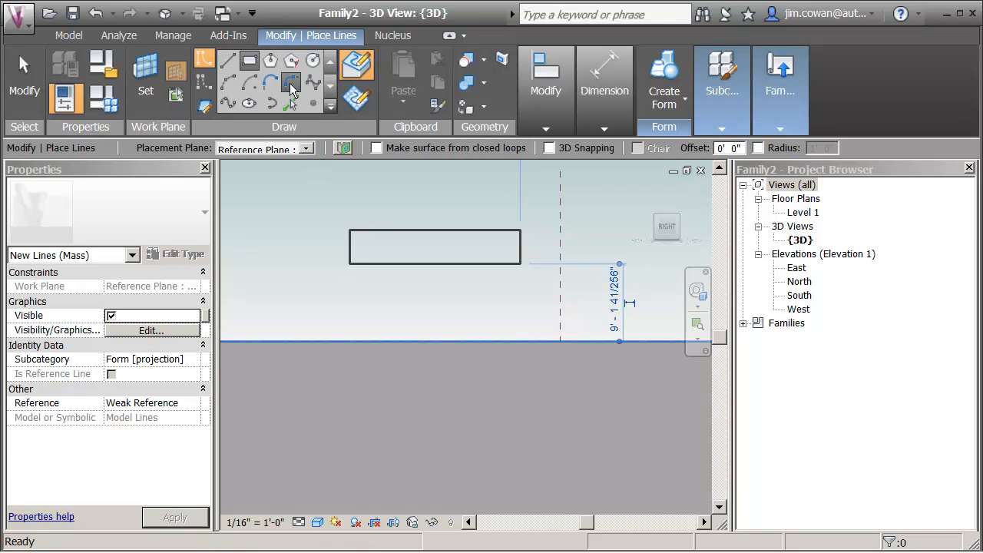
Pick the Fillet Arc draw tool after sketching the rectangular model-line profile.
{"action": "left_click", "coordinate": [290, 83]}
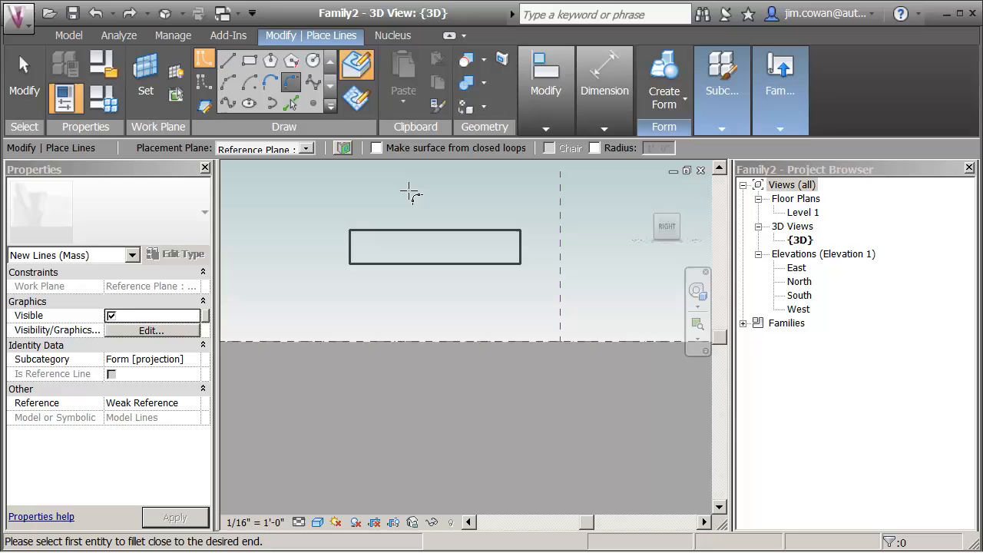
{"action": "mouse_move", "coordinate": [411, 192]}
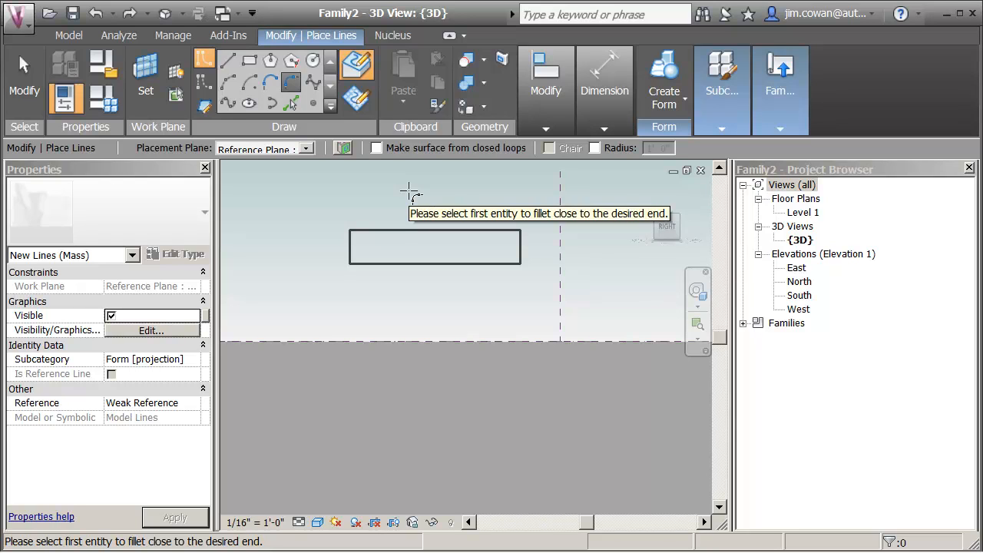
{"action": "mouse_move", "coordinate": [445, 237]}
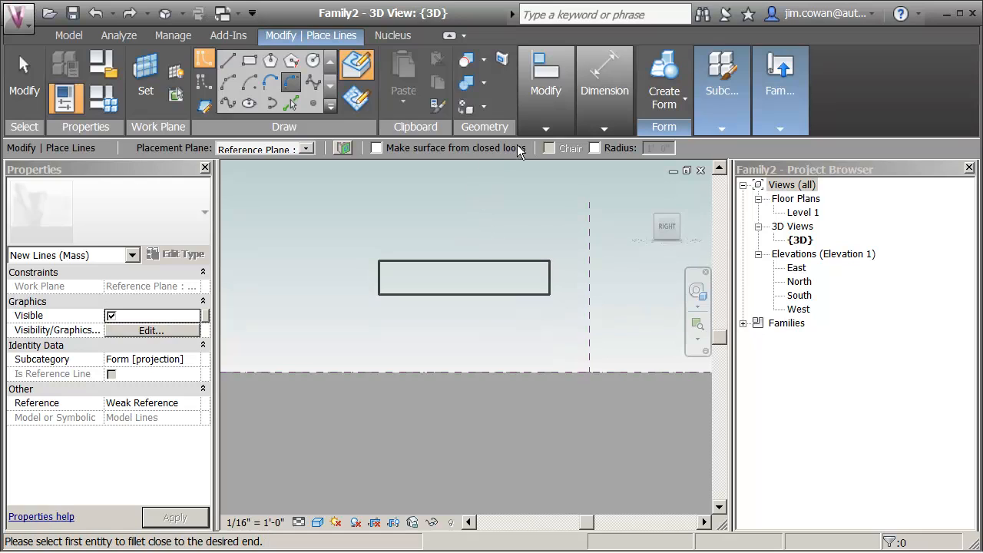
{"action": "mouse_move", "coordinate": [490, 192]}
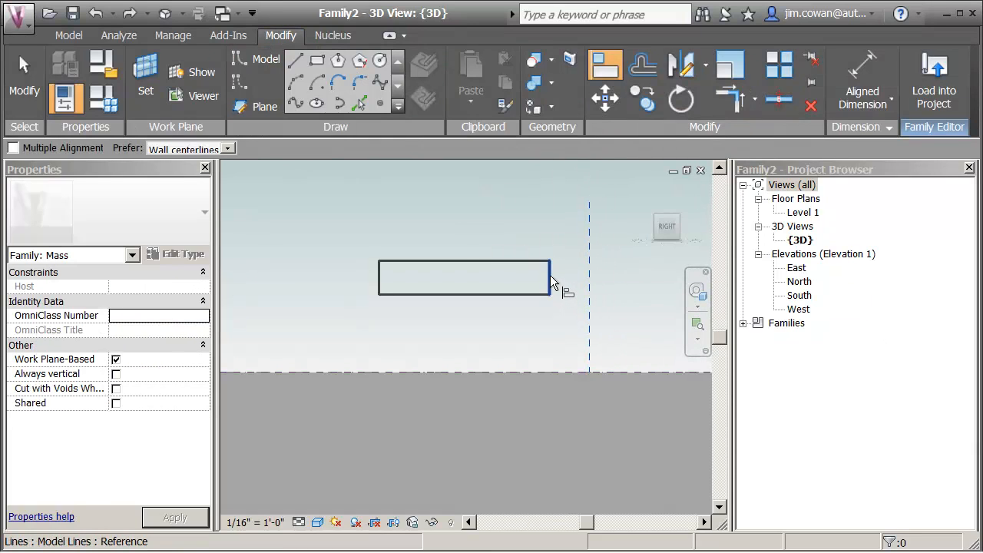
Align the rectangle's right edge to the vertical reference plane.
{"action": "left_click", "coordinate": [551, 277]}
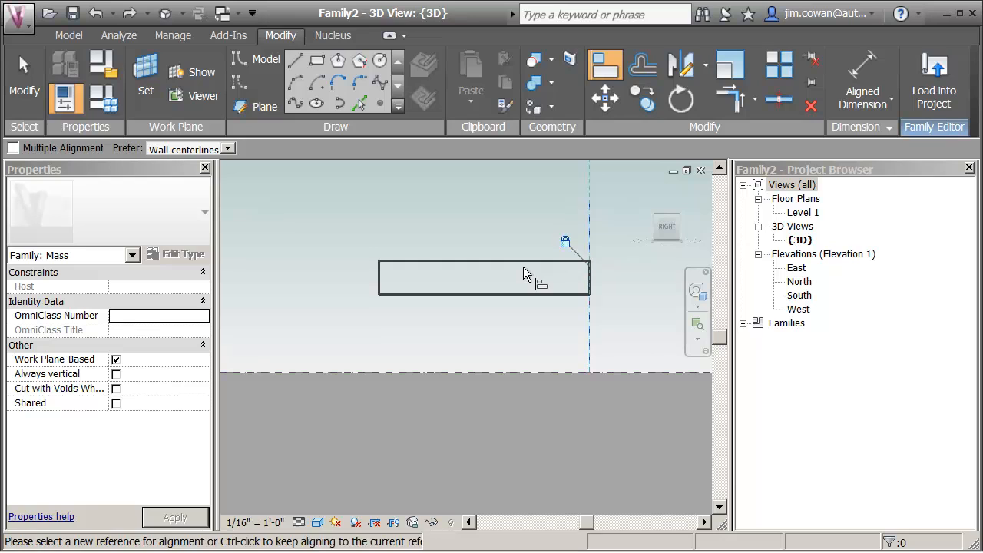
{"action": "mouse_move", "coordinate": [601, 283]}
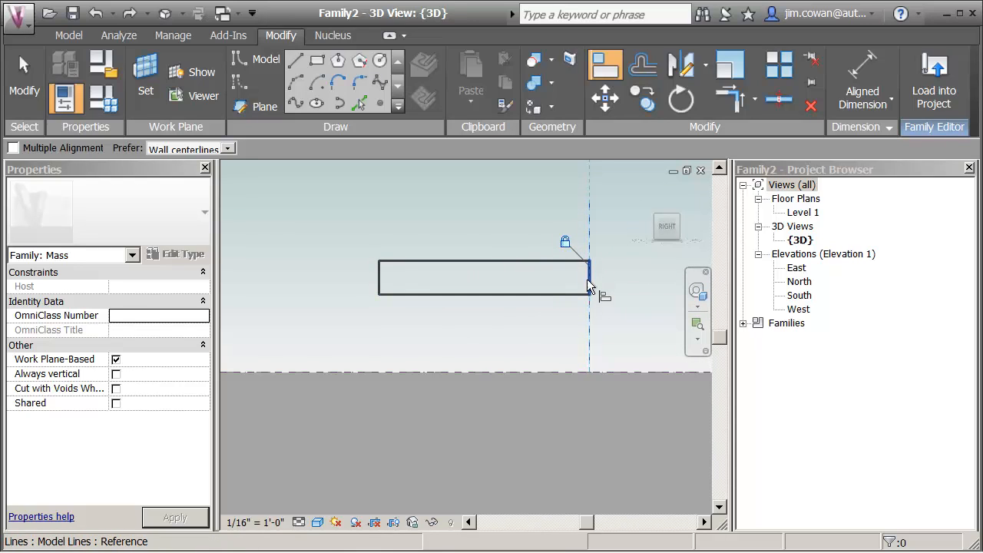
{"action": "mouse_move", "coordinate": [590, 296]}
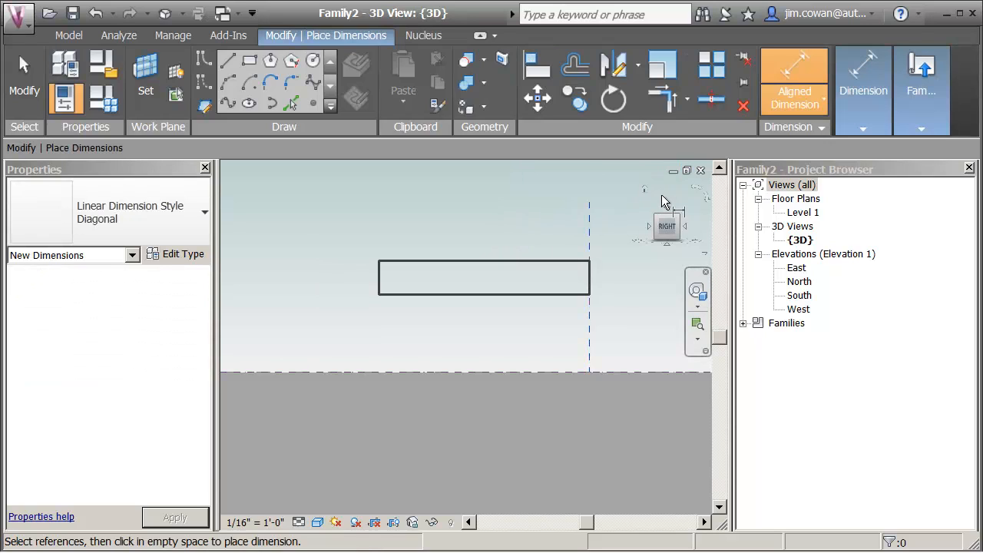
{"action": "mouse_move", "coordinate": [627, 198]}
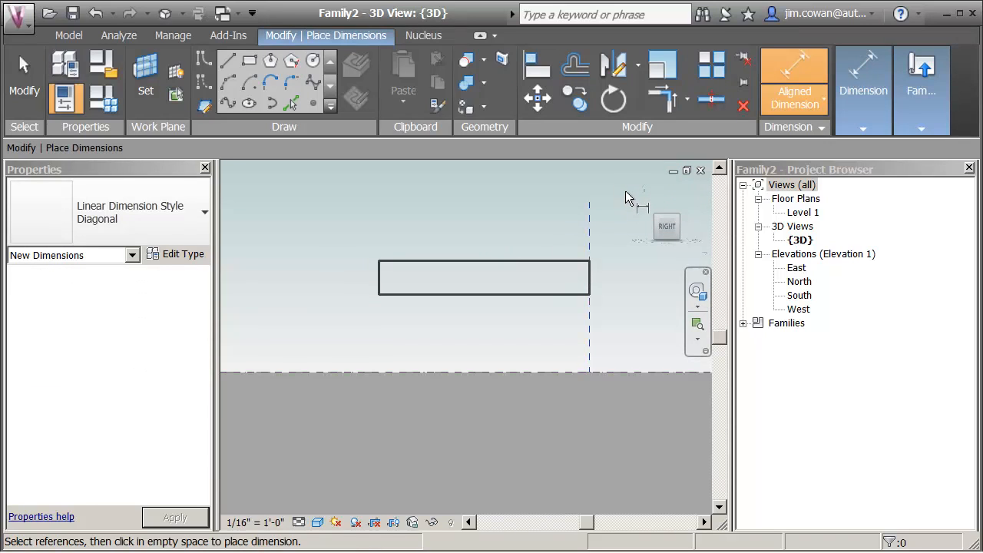
{"action": "mouse_move", "coordinate": [591, 236]}
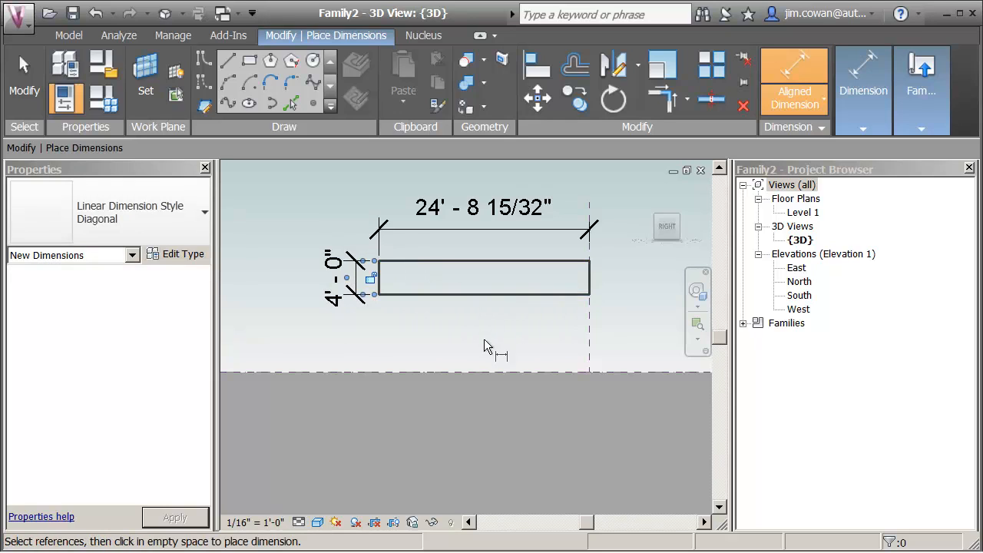
{"action": "mouse_move", "coordinate": [490, 299]}
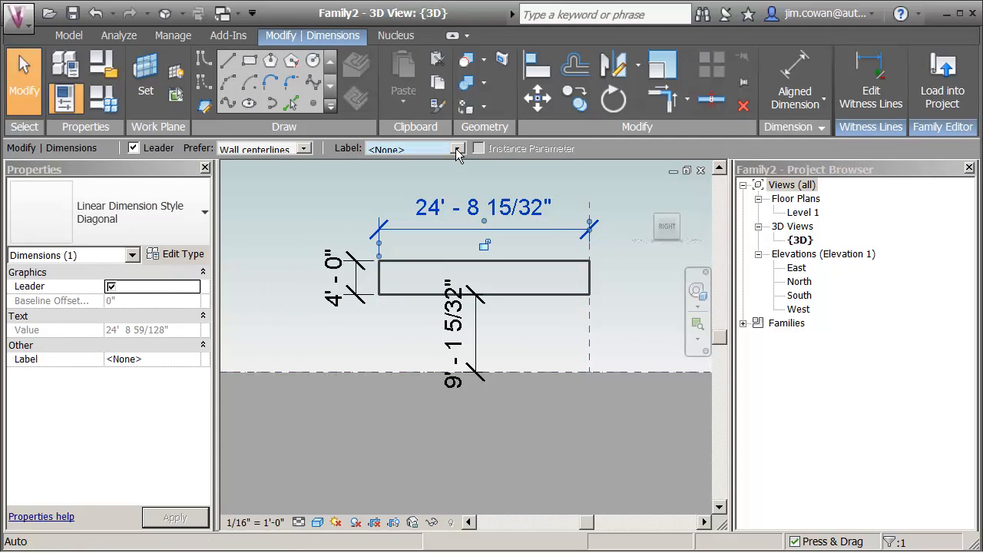
Label the profile dimensions with new parameters depth, thickness and height.
{"action": "left_click", "coordinate": [459, 148]}
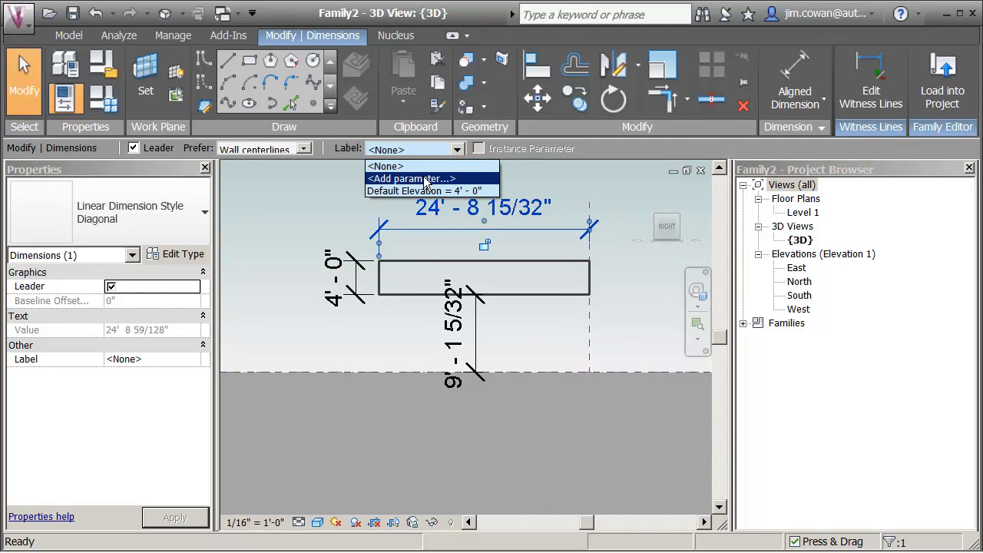
{"action": "left_click", "coordinate": [411, 178]}
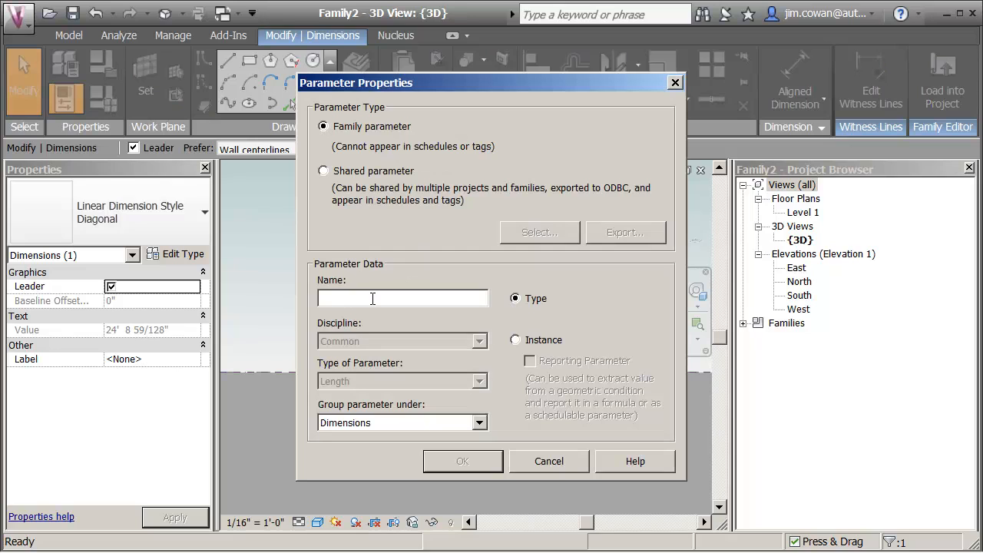
{"action": "type", "text": "depth"}
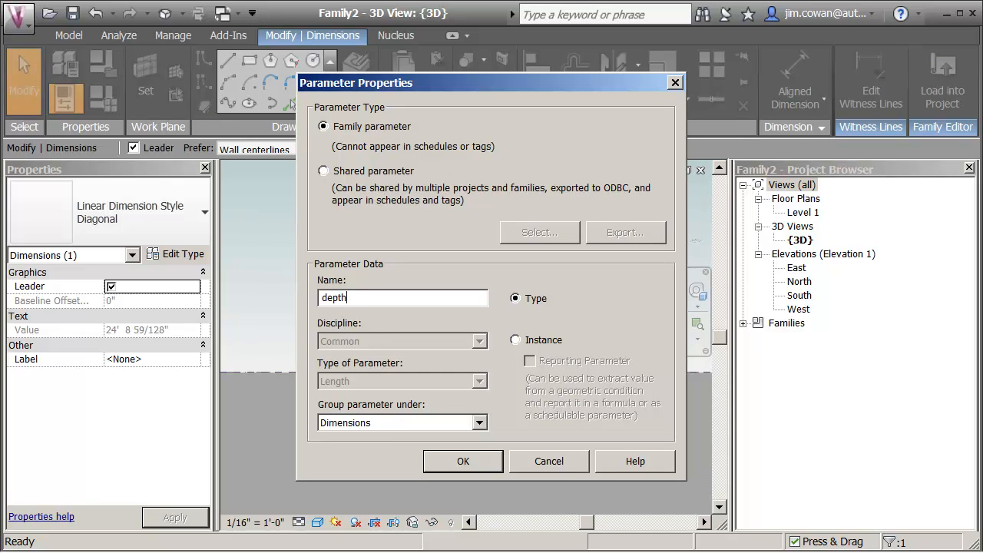
{"action": "left_click", "coordinate": [462, 461]}
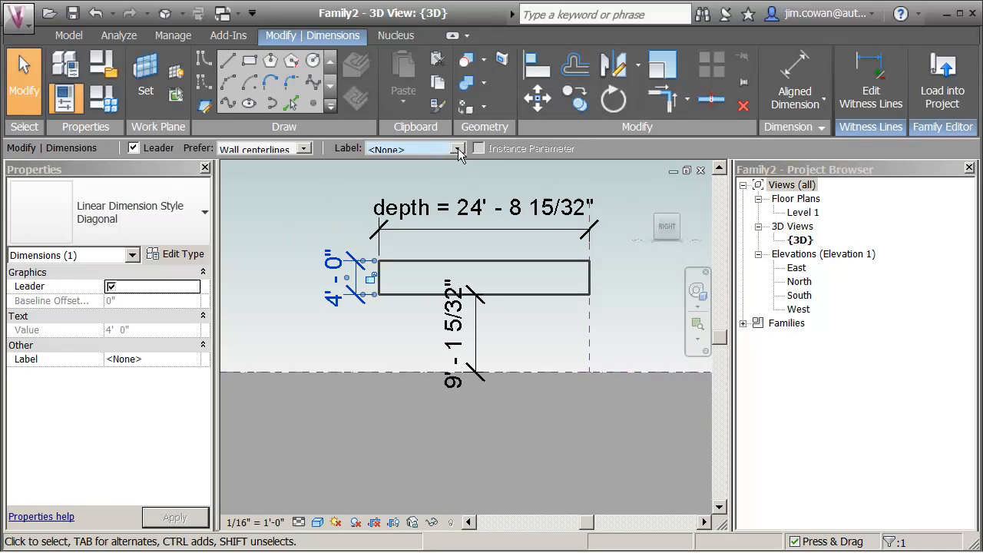
{"action": "left_click", "coordinate": [460, 148]}
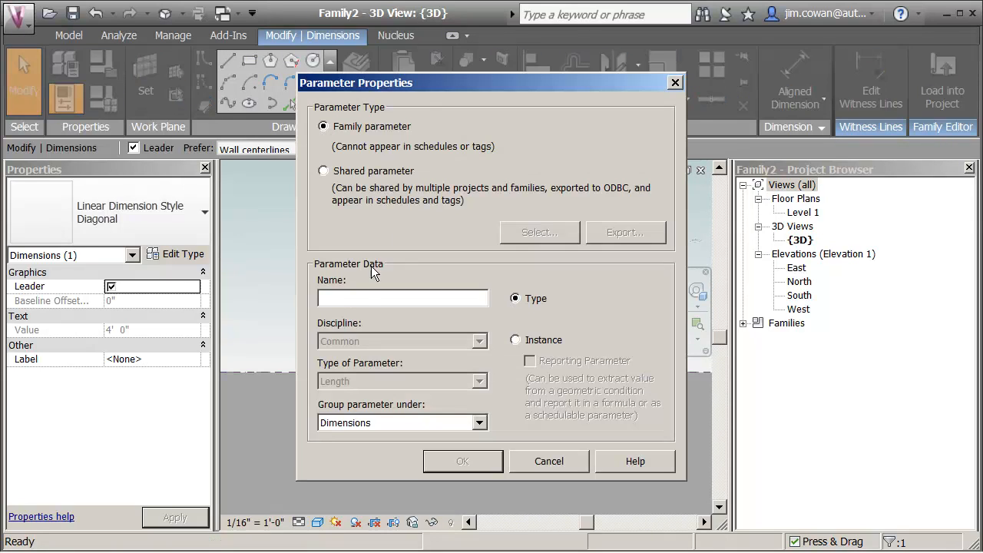
{"action": "type", "text": "th"}
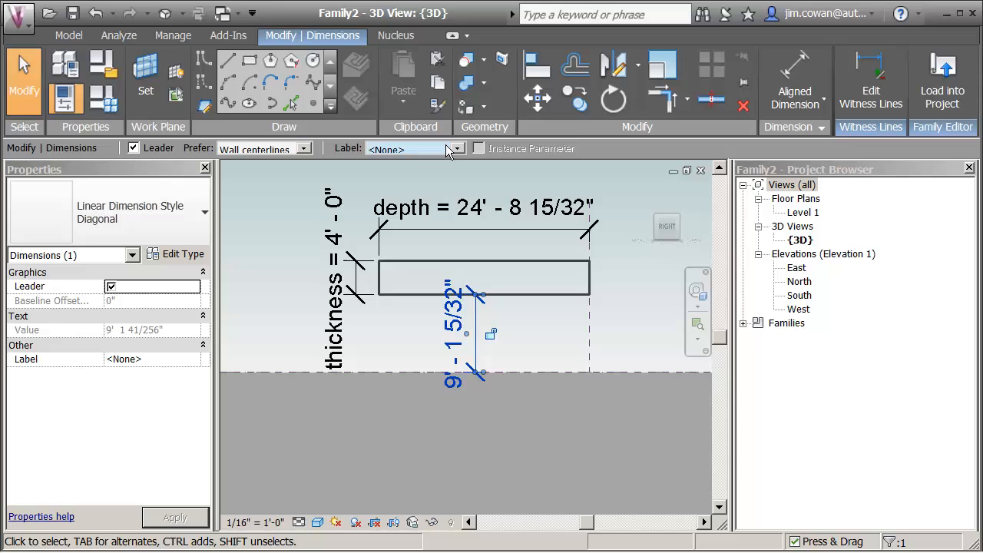
{"action": "left_click", "coordinate": [457, 148]}
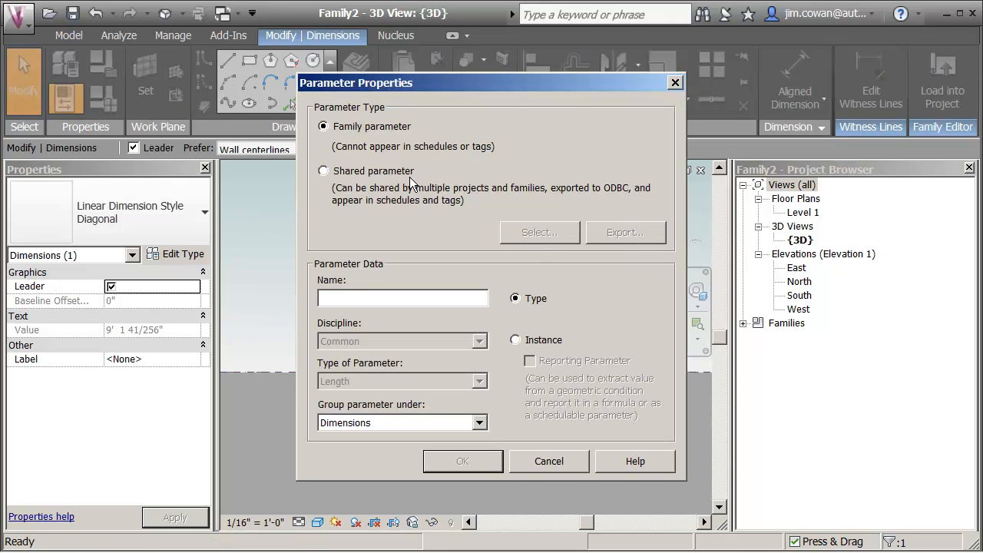
{"action": "type", "text": "height"}
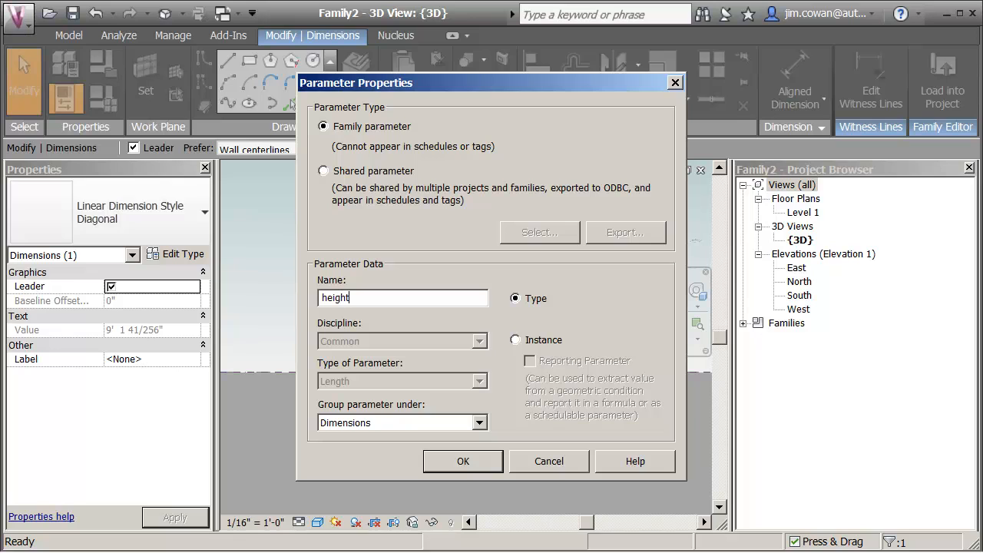
{"action": "mouse_move", "coordinate": [501, 311]}
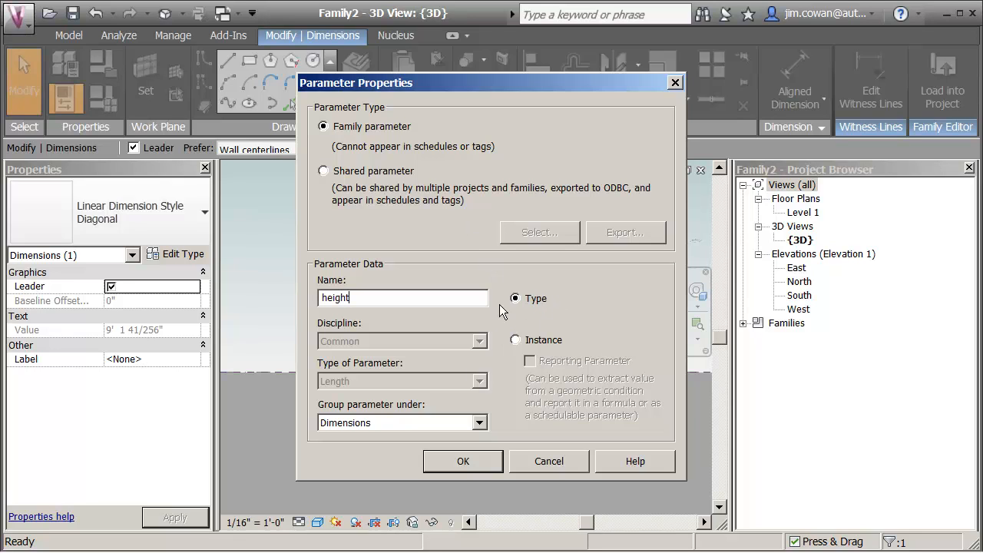
{"action": "left_click", "coordinate": [462, 460]}
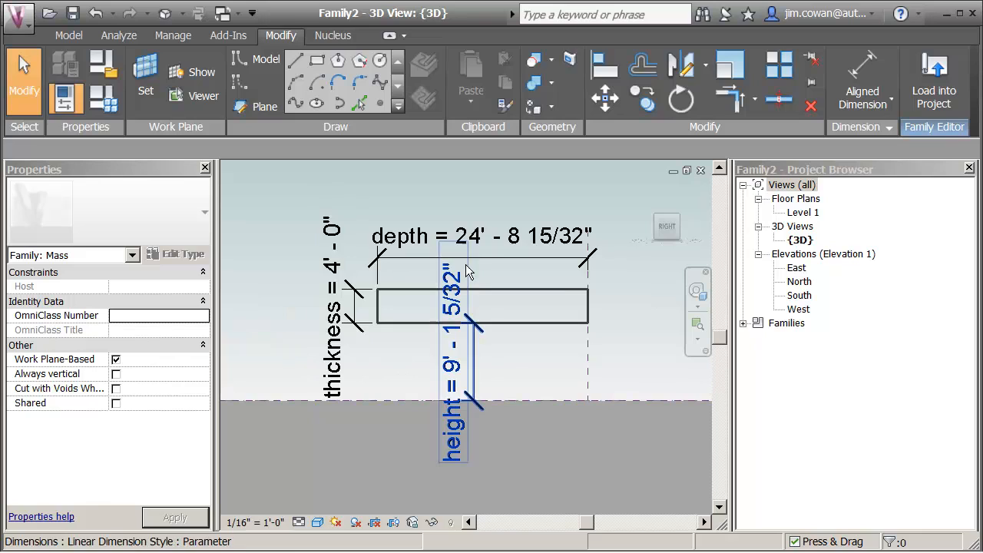
{"action": "left_click", "coordinate": [275, 298]}
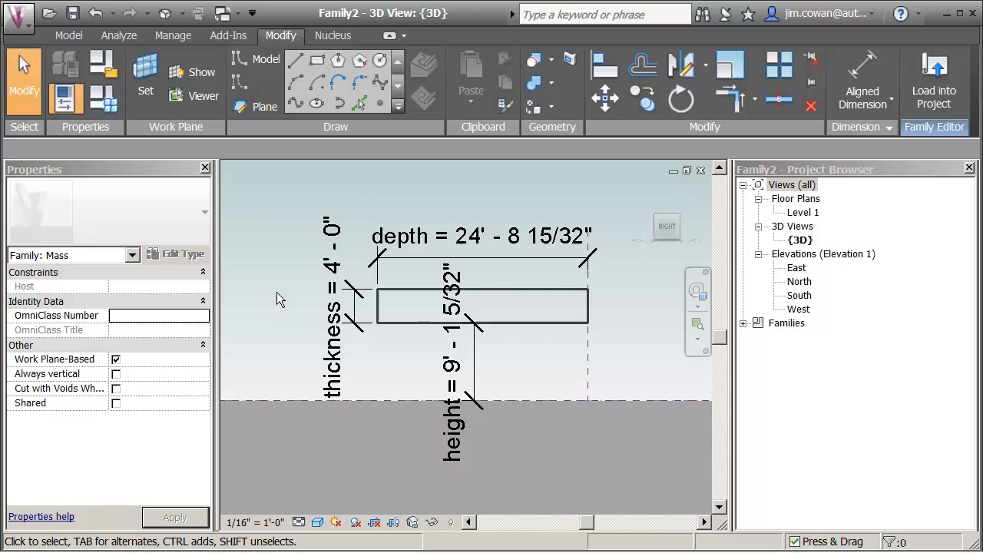
{"action": "mouse_move", "coordinate": [105, 98]}
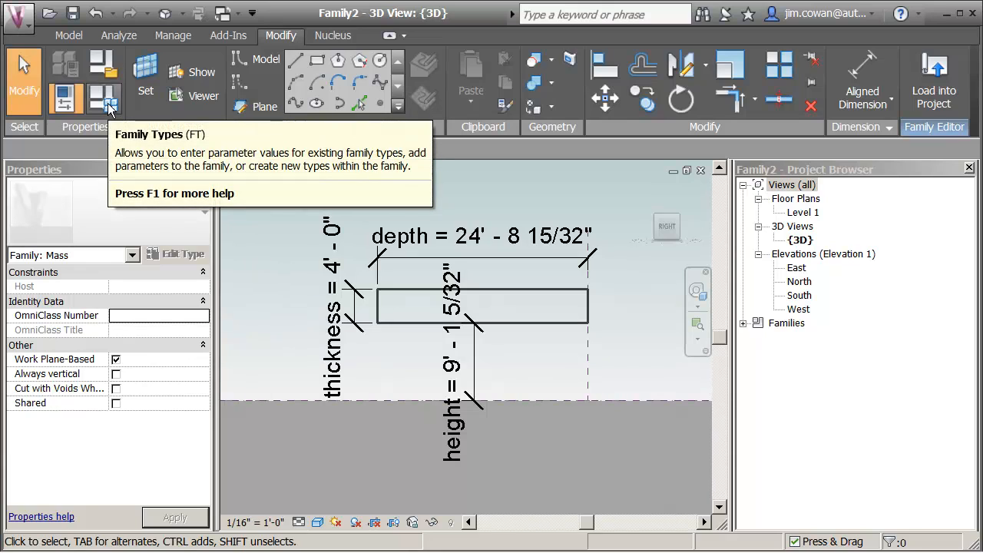
In Family Types, set thickness 6", height 12' and depth 6', applying each.
{"action": "left_click", "coordinate": [106, 97]}
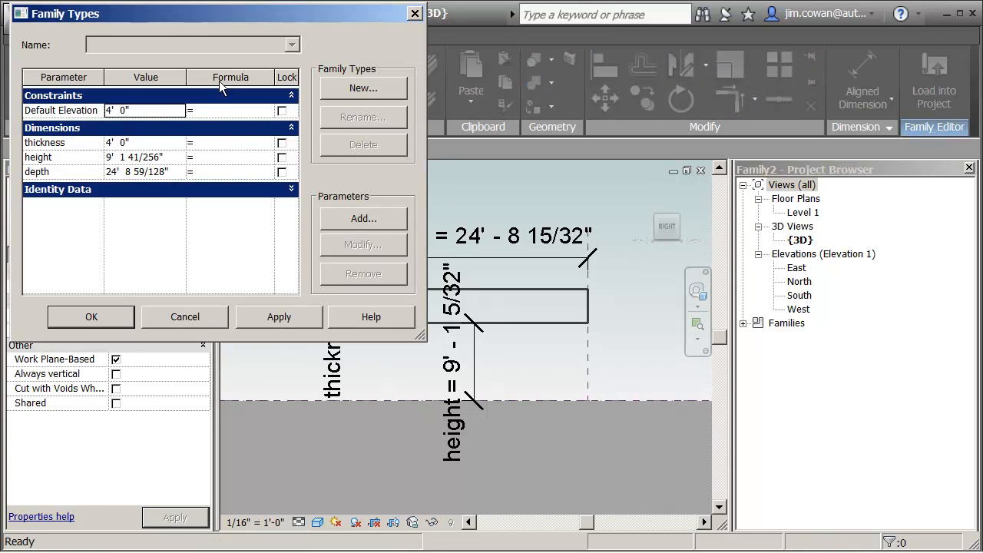
{"action": "mouse_move", "coordinate": [129, 155]}
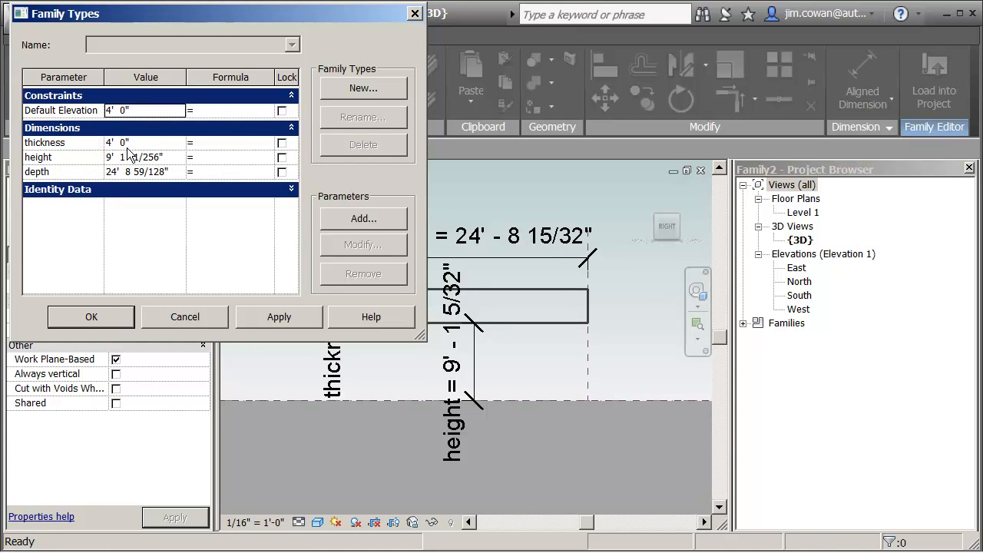
{"action": "left_click", "coordinate": [116, 142]}
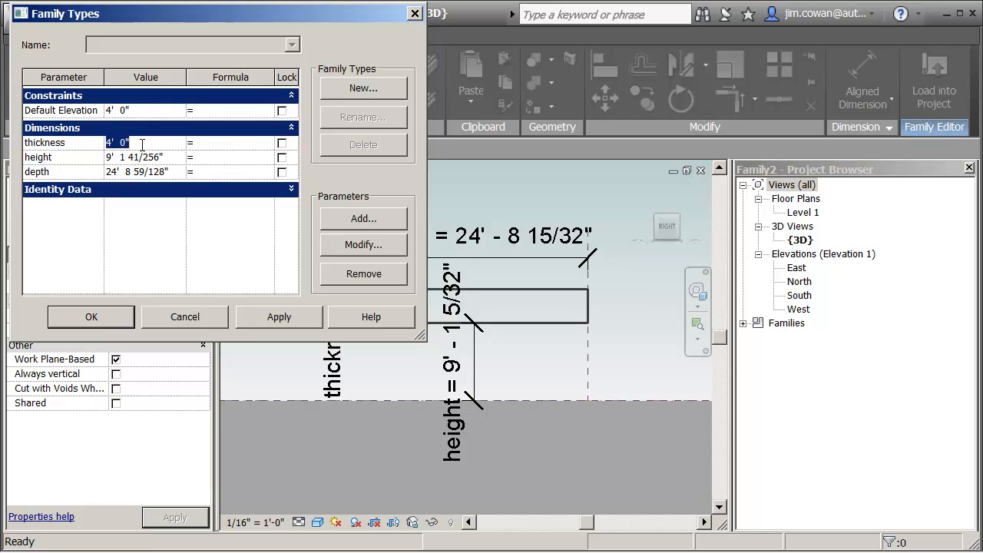
{"action": "mouse_move", "coordinate": [87, 147]}
{"action": "type", "text": "6"}
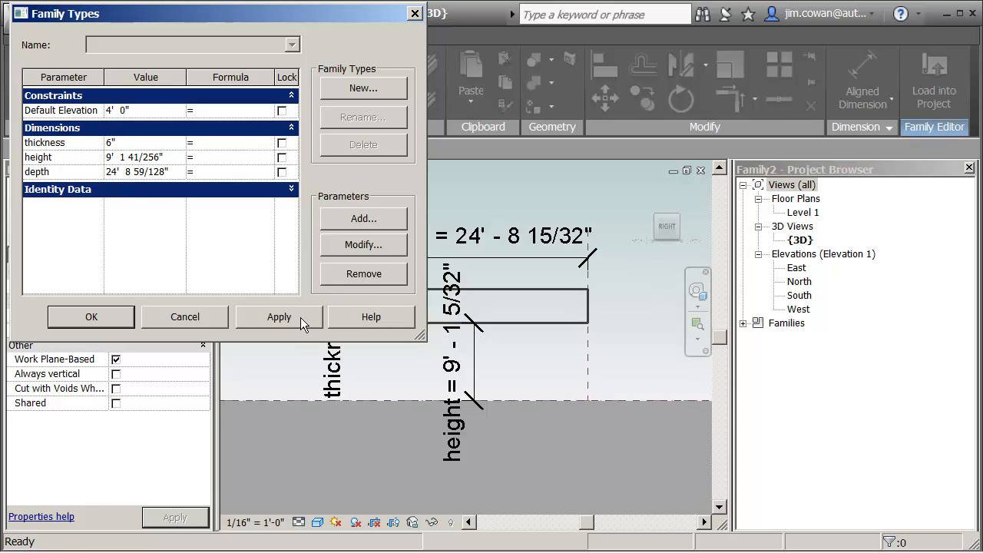
{"action": "left_click", "coordinate": [279, 316]}
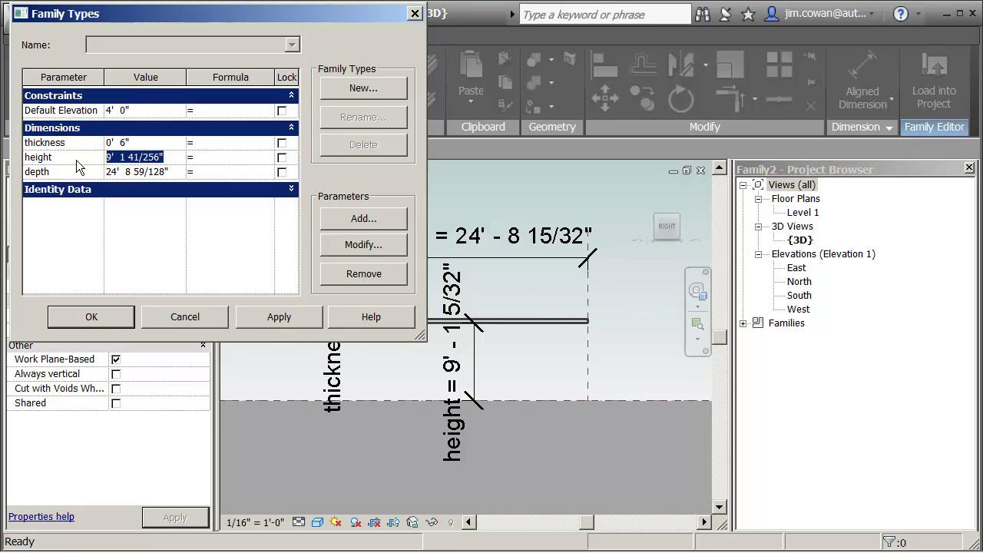
{"action": "type", "text": "12'  0\""}
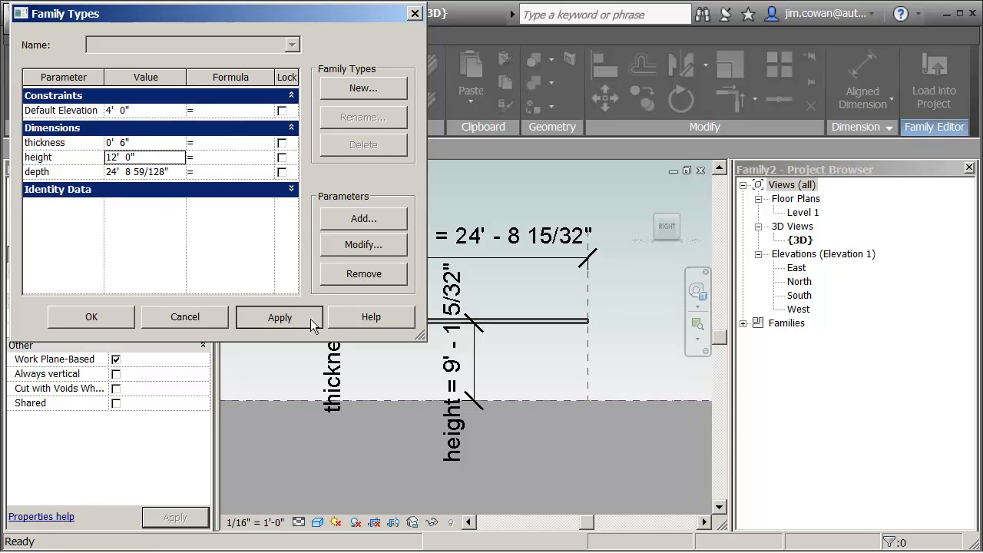
{"action": "left_click", "coordinate": [279, 316]}
{"action": "type", "text": "6"}
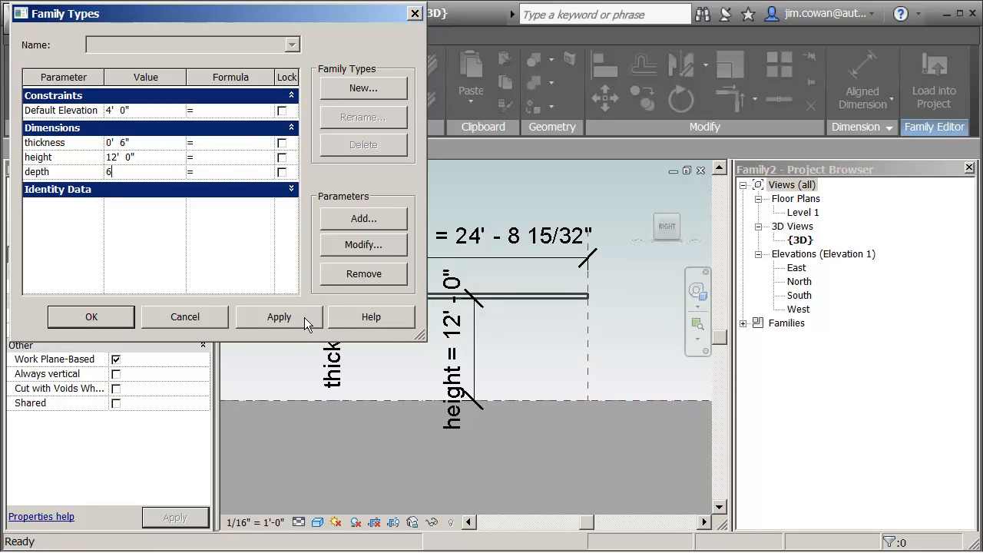
{"action": "left_click", "coordinate": [278, 316]}
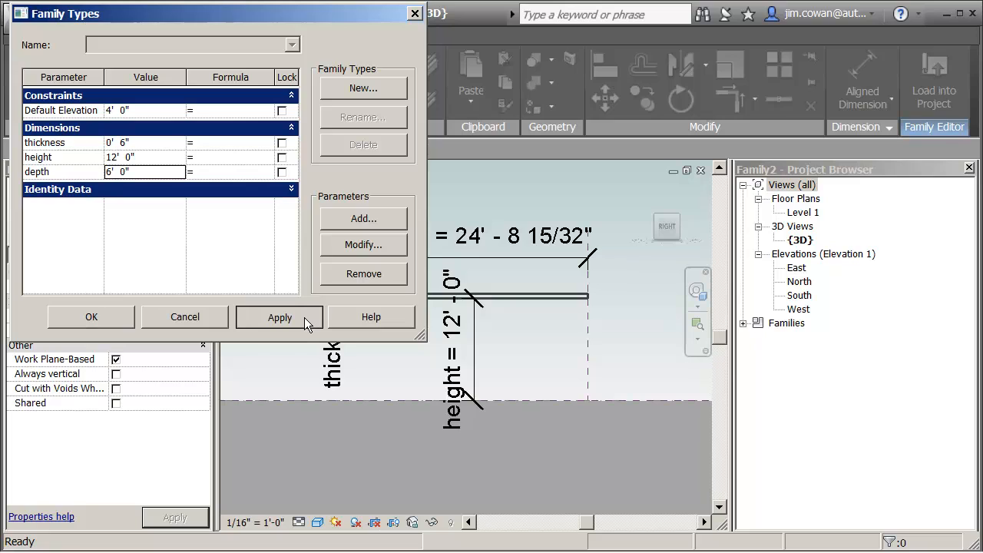
{"action": "left_click", "coordinate": [278, 316]}
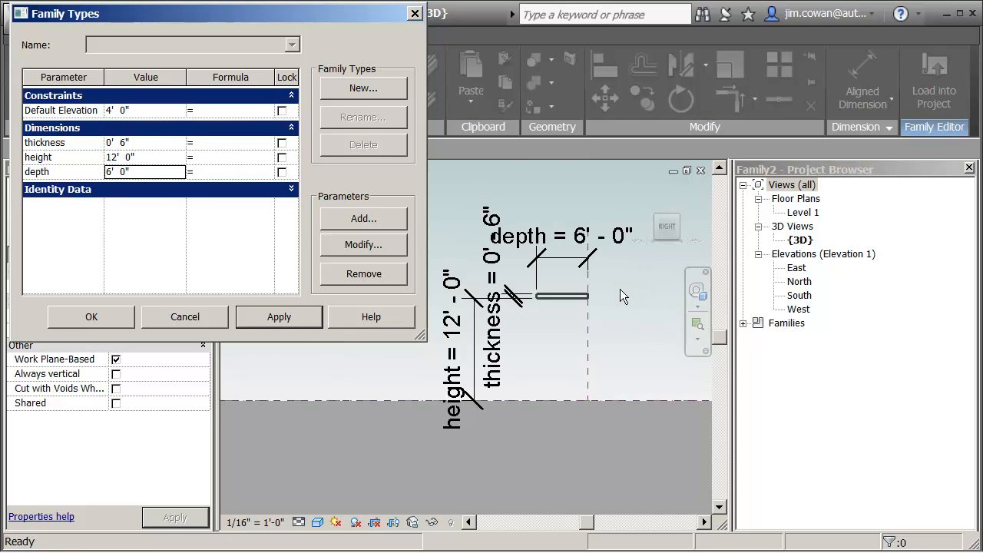
{"action": "mouse_move", "coordinate": [586, 301]}
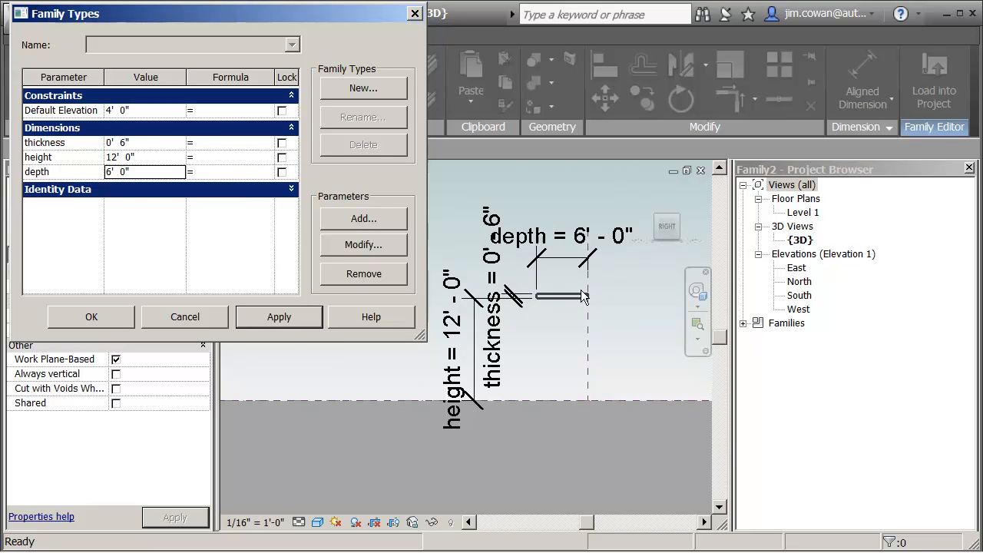
{"action": "mouse_move", "coordinate": [570, 259]}
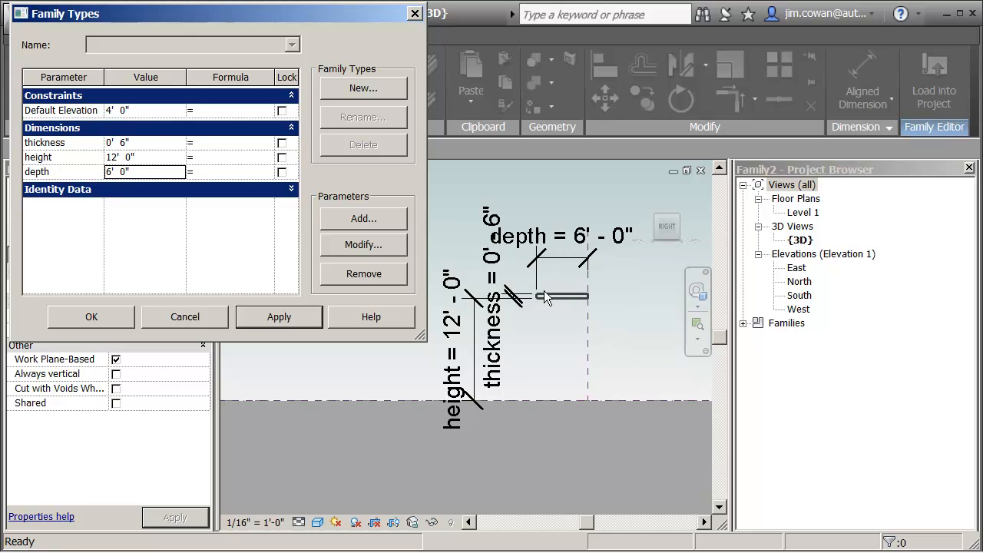
{"action": "mouse_move", "coordinate": [91, 317]}
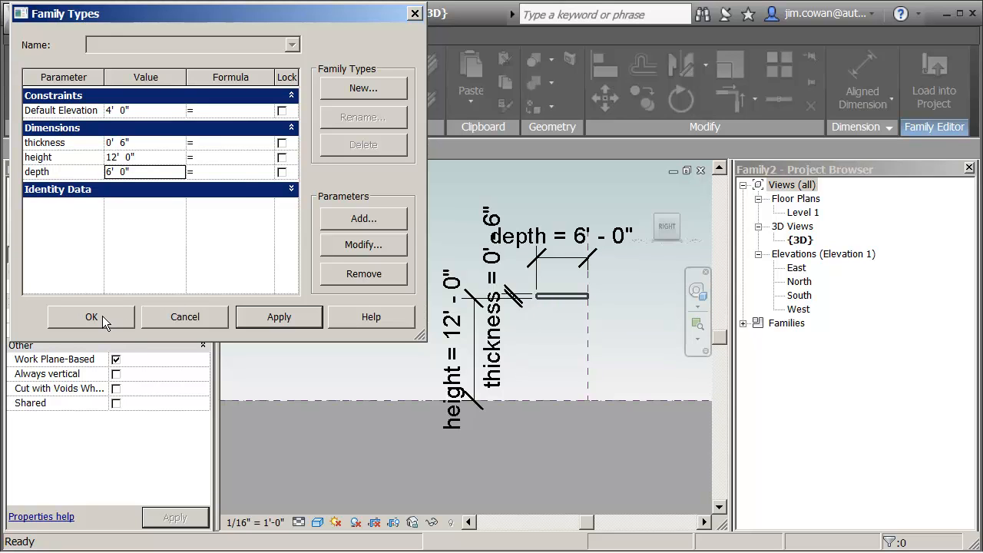
{"action": "left_click", "coordinate": [91, 317]}
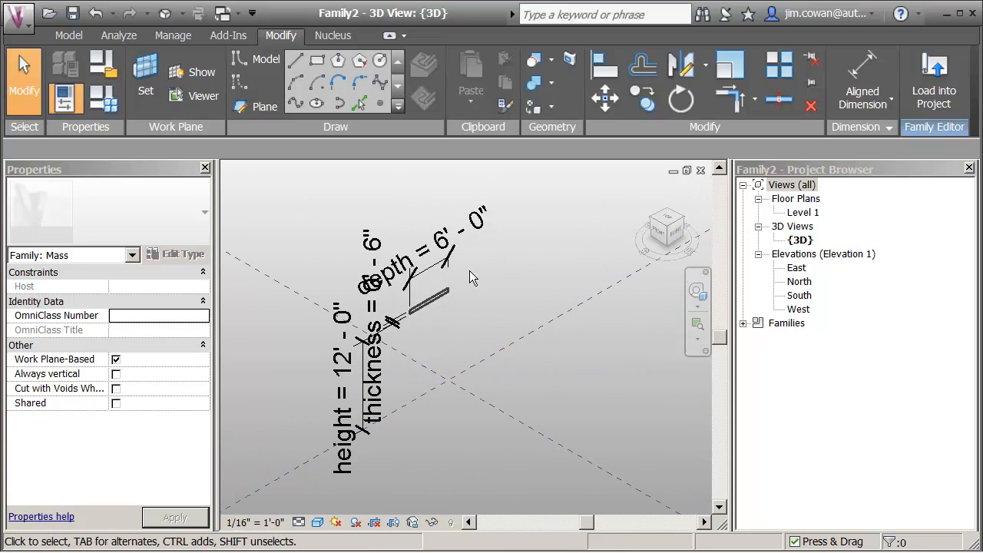
Select the profile line chain and extrude it into a solid slab form.
{"action": "left_click", "coordinate": [426, 307]}
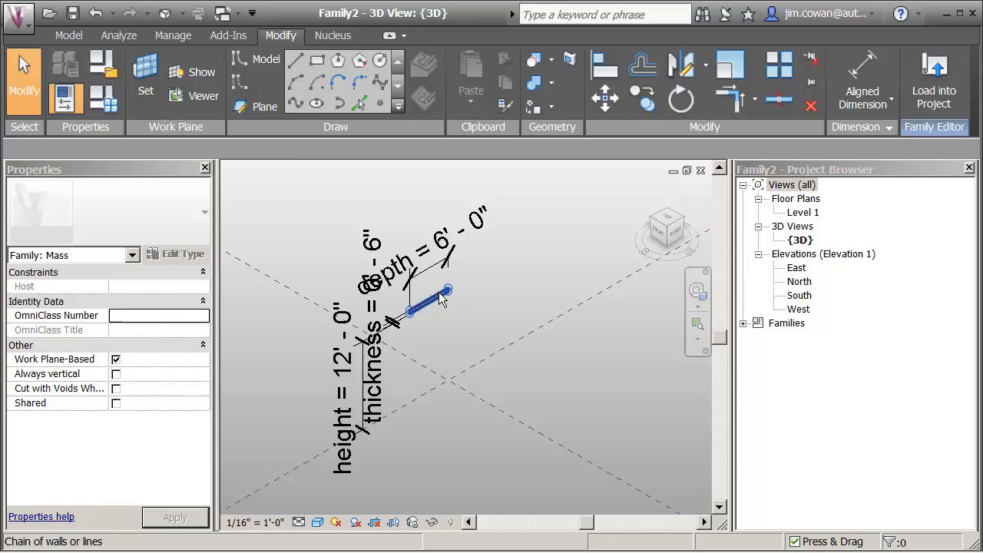
{"action": "left_click", "coordinate": [430, 307]}
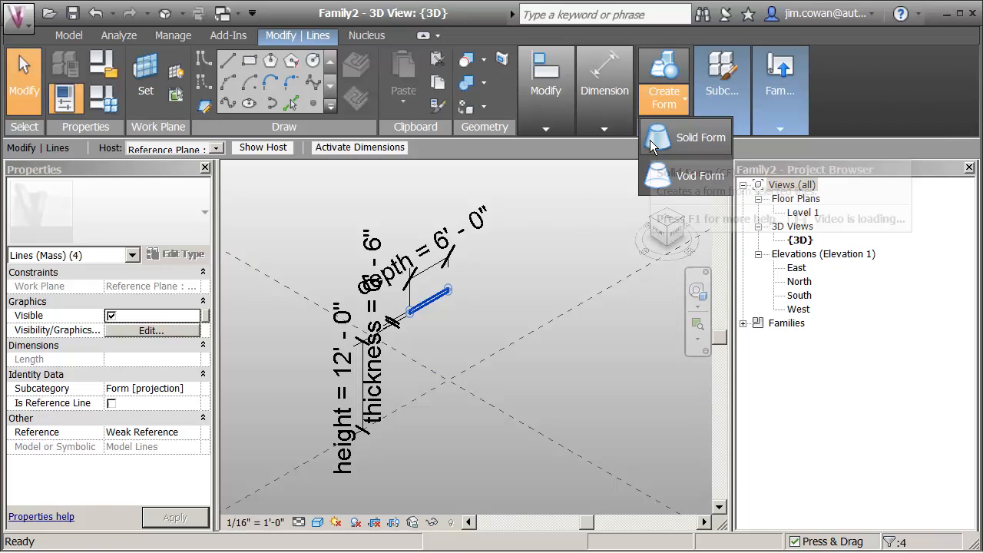
{"action": "left_click", "coordinate": [700, 137]}
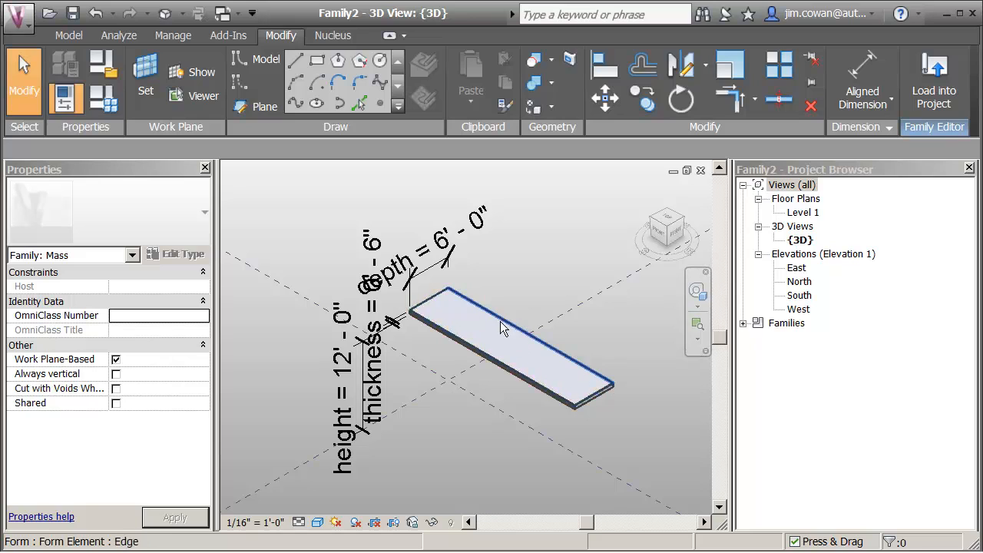
{"action": "mouse_move", "coordinate": [595, 404]}
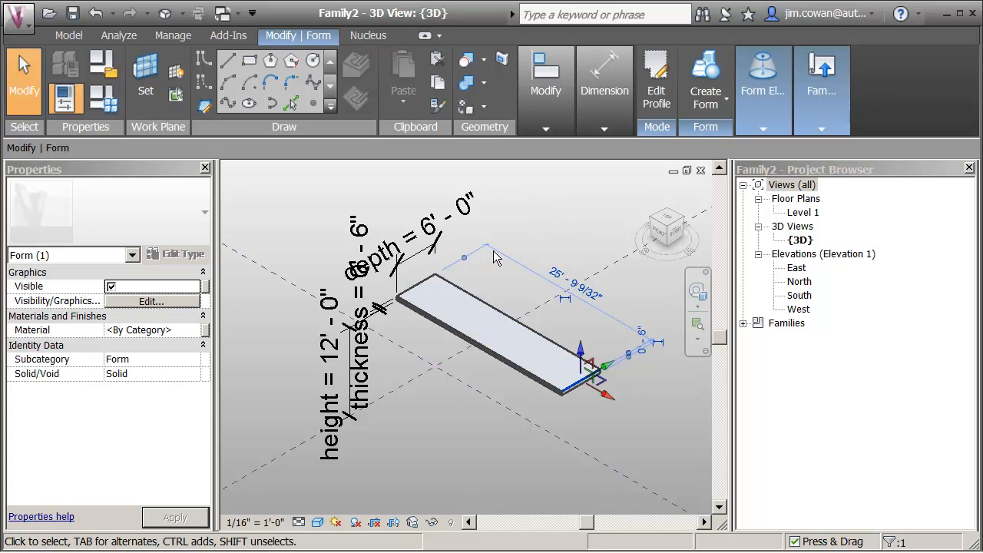
{"action": "mouse_move", "coordinate": [599, 319]}
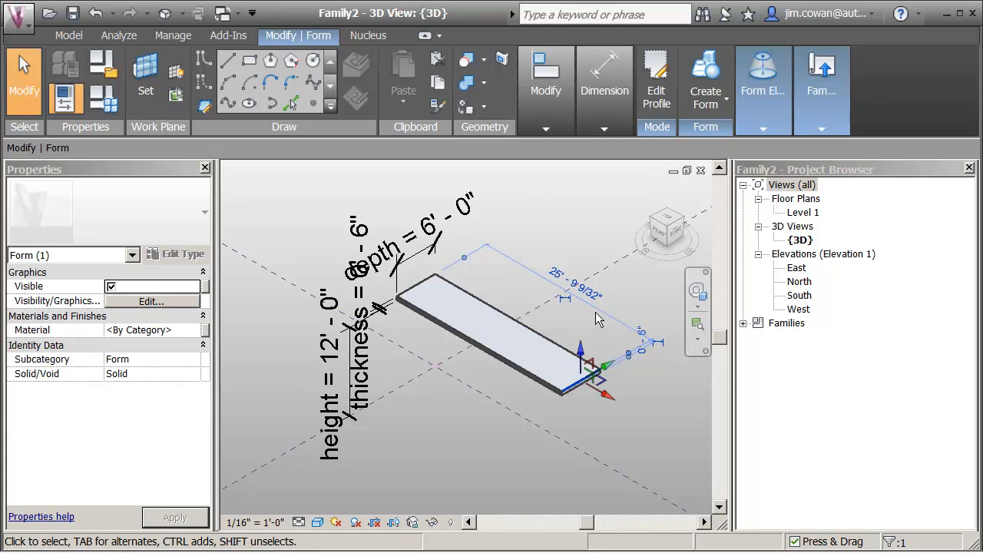
{"action": "mouse_move", "coordinate": [564, 301]}
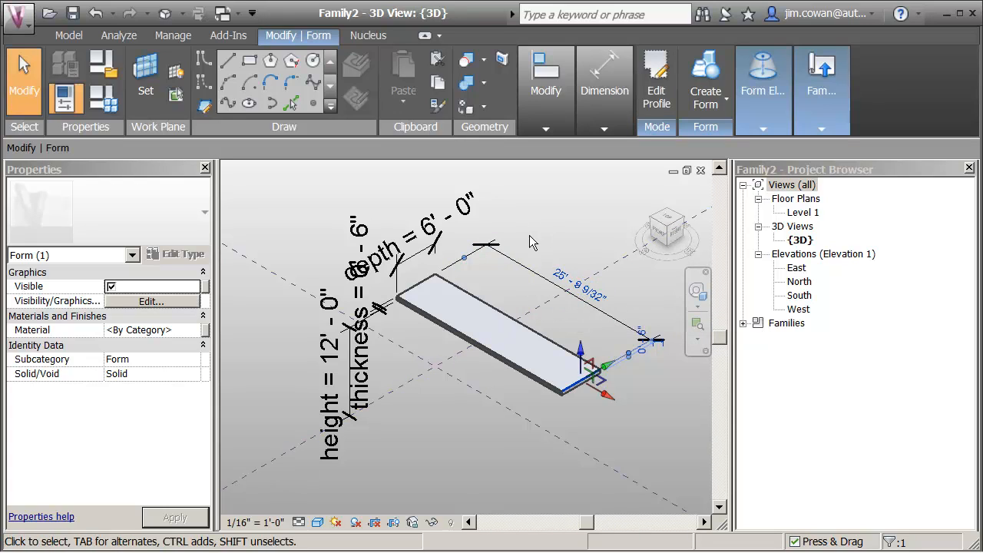
Label the slab's 25' 9 9/32" long dimension with a new 'length' parameter.
{"action": "left_click", "coordinate": [572, 280]}
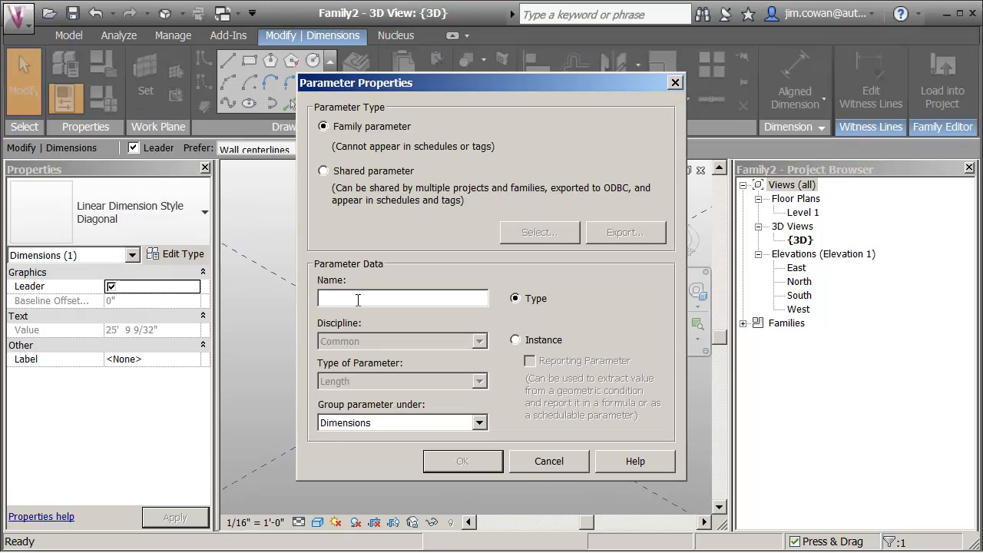
{"action": "type", "text": "leng"}
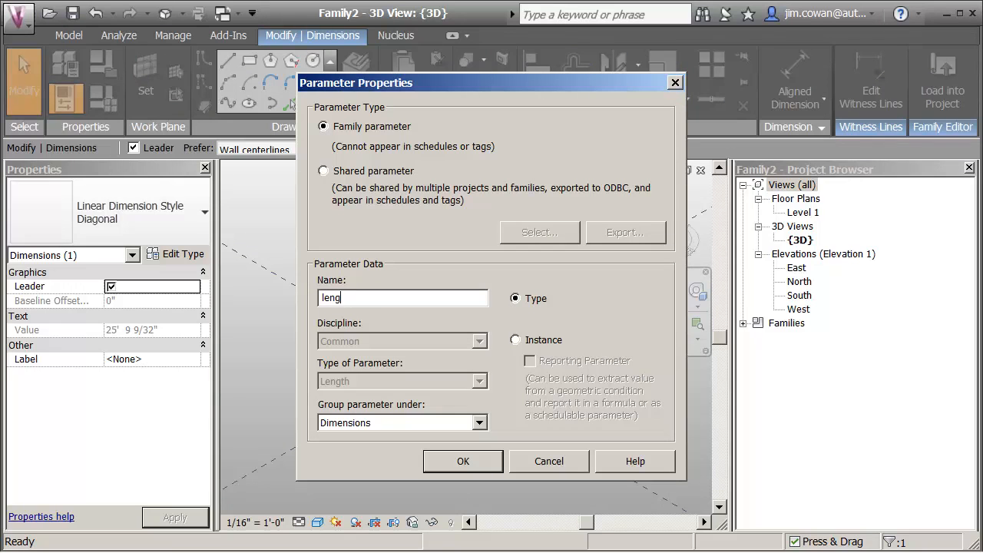
{"action": "type", "text": "th"}
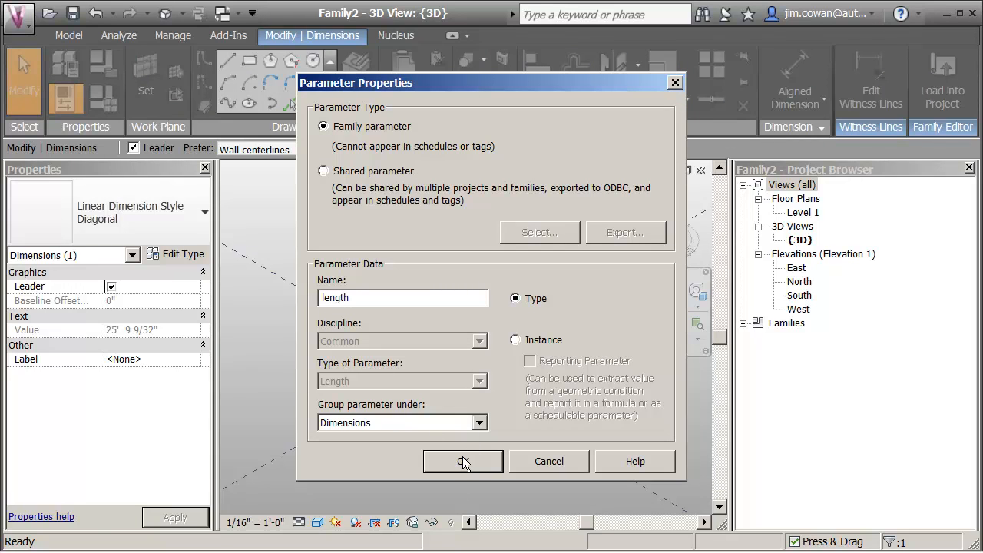
{"action": "left_click", "coordinate": [463, 461]}
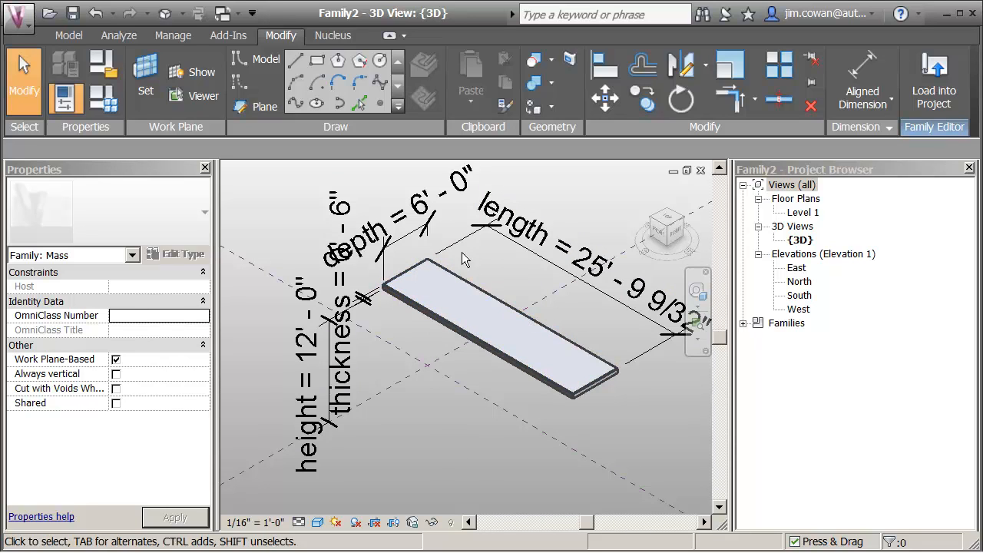
{"action": "mouse_move", "coordinate": [568, 399]}
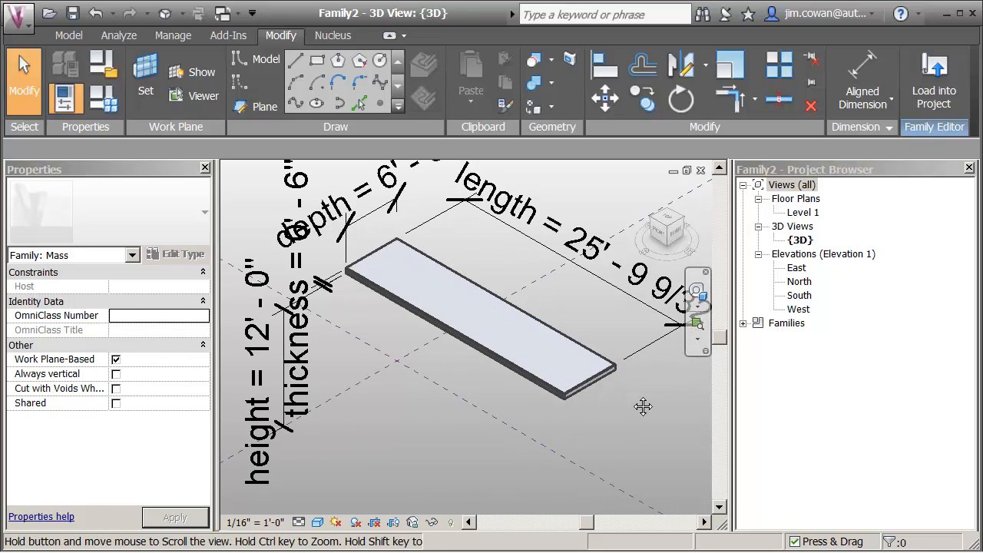
Pan to the slab and drag its far end face to taper the shade.
{"action": "left_click_drag", "start_coordinate": [643, 407], "coordinate": [603, 388]}
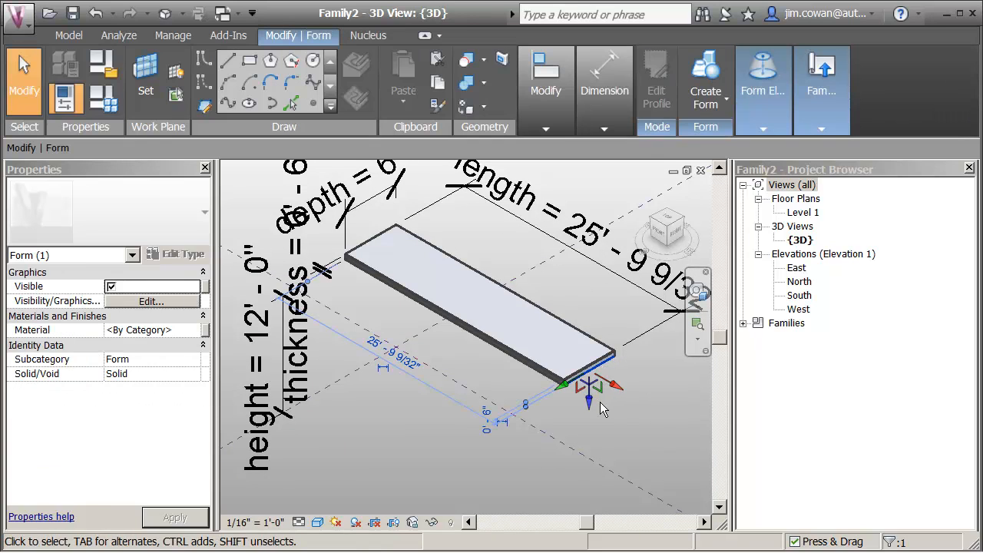
{"action": "left_click_drag", "start_coordinate": [603, 400], "coordinate": [588, 415]}
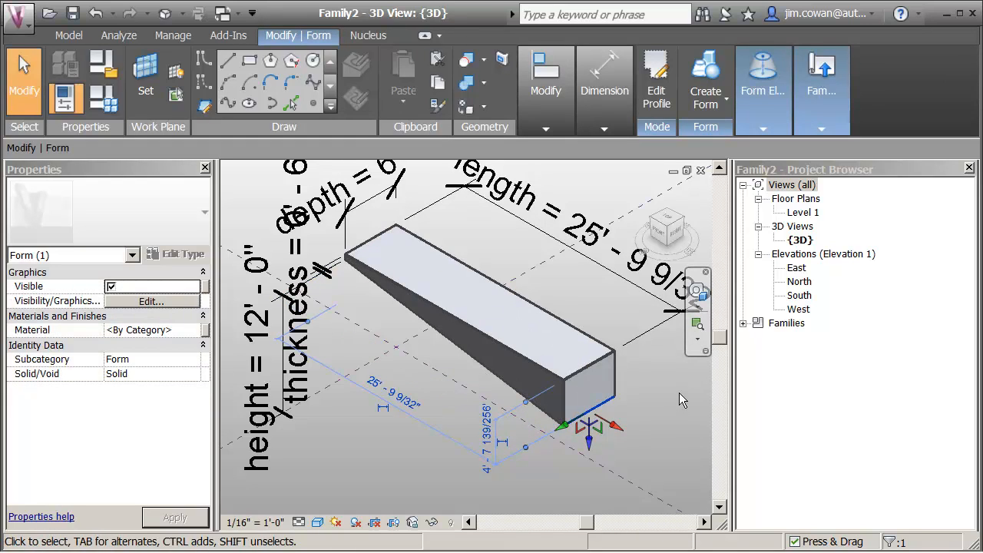
{"action": "mouse_move", "coordinate": [376, 238]}
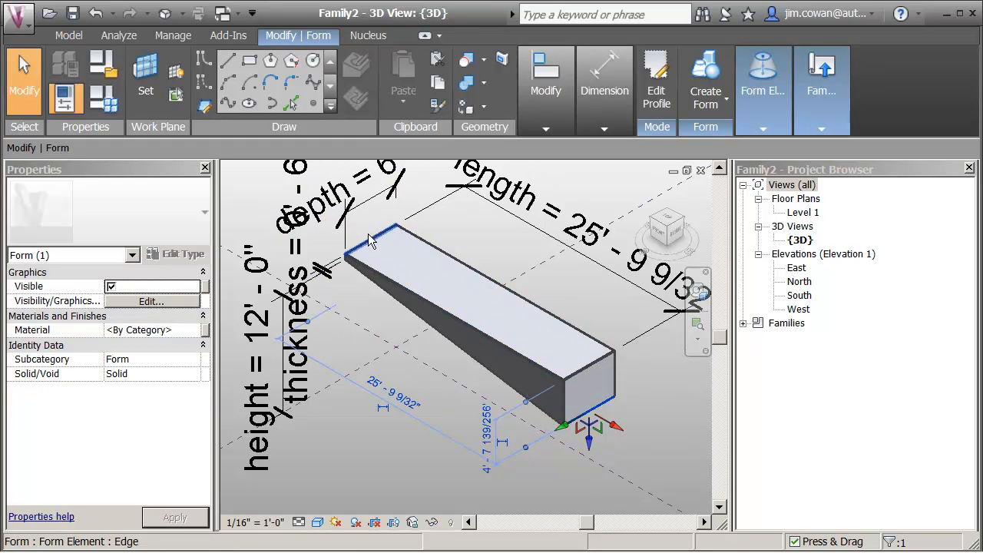
{"action": "mouse_move", "coordinate": [601, 382]}
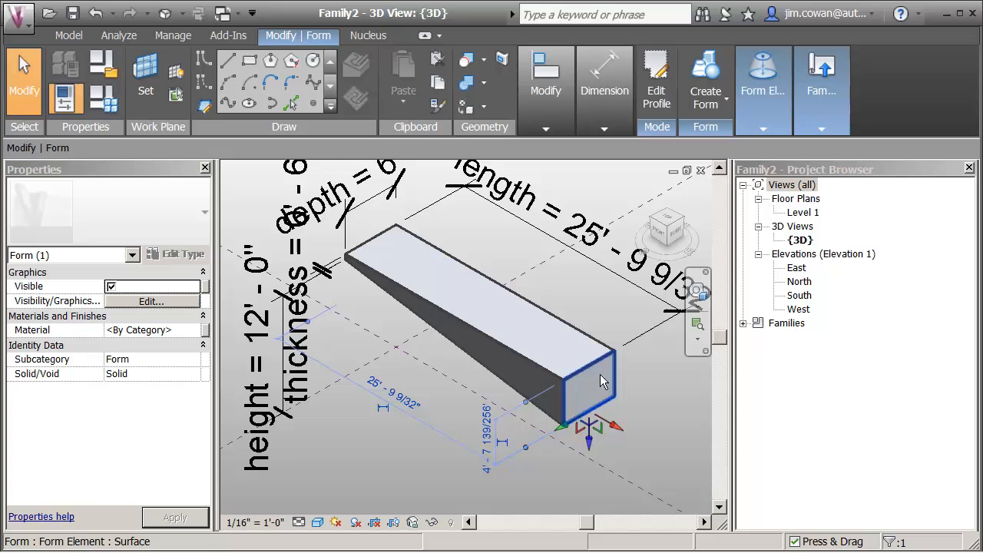
{"action": "left_click", "coordinate": [657, 403]}
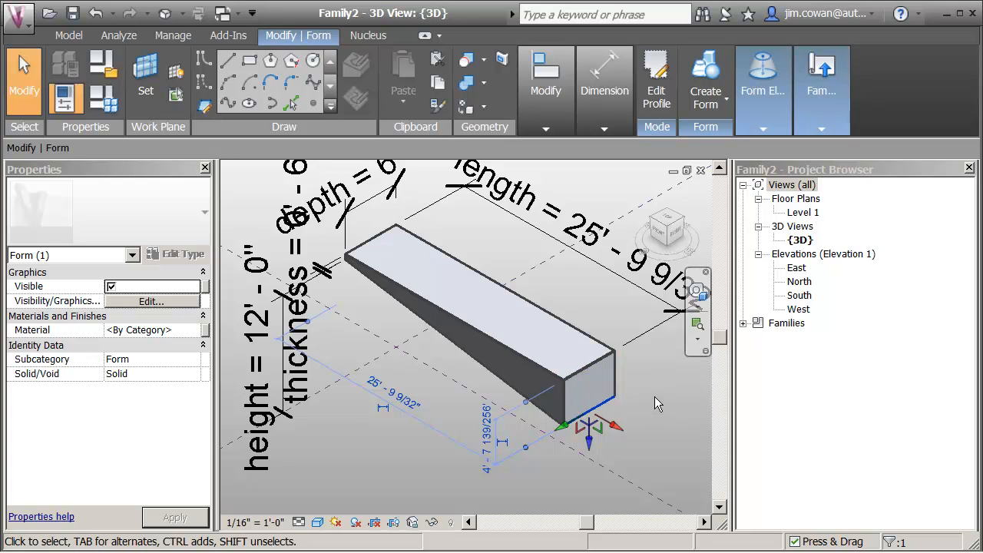
{"action": "mouse_move", "coordinate": [603, 334]}
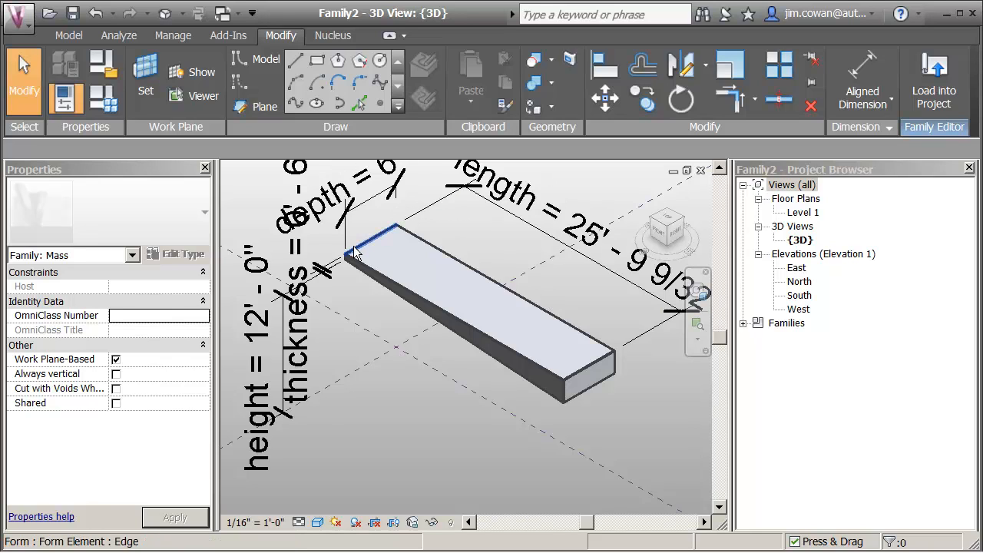
{"action": "mouse_move", "coordinate": [591, 376]}
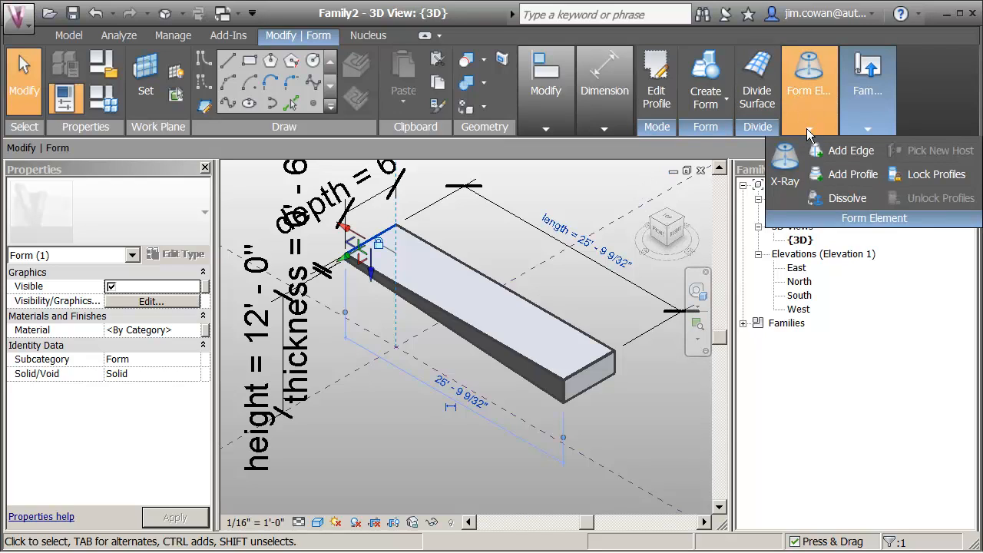
{"action": "mouse_move", "coordinate": [851, 175]}
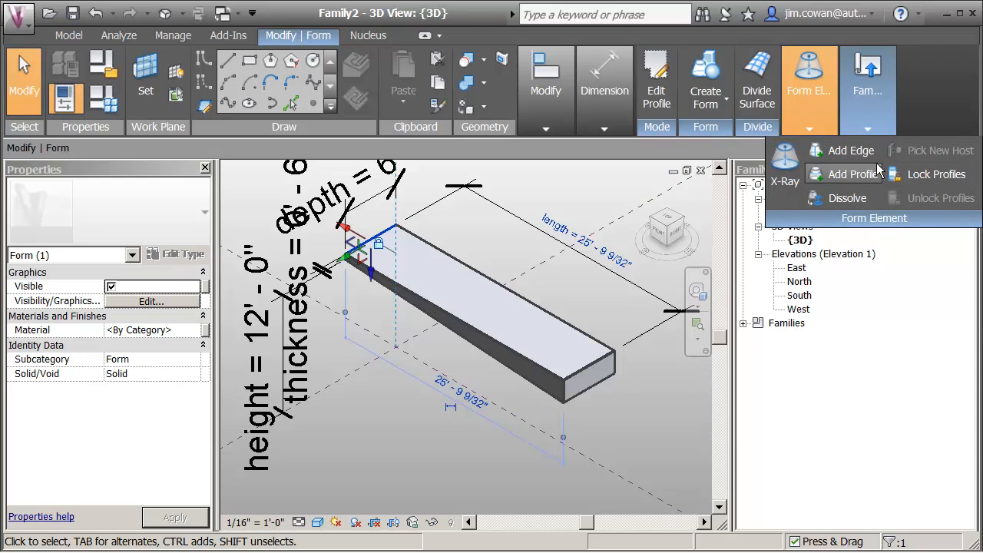
{"action": "mouse_move", "coordinate": [936, 174]}
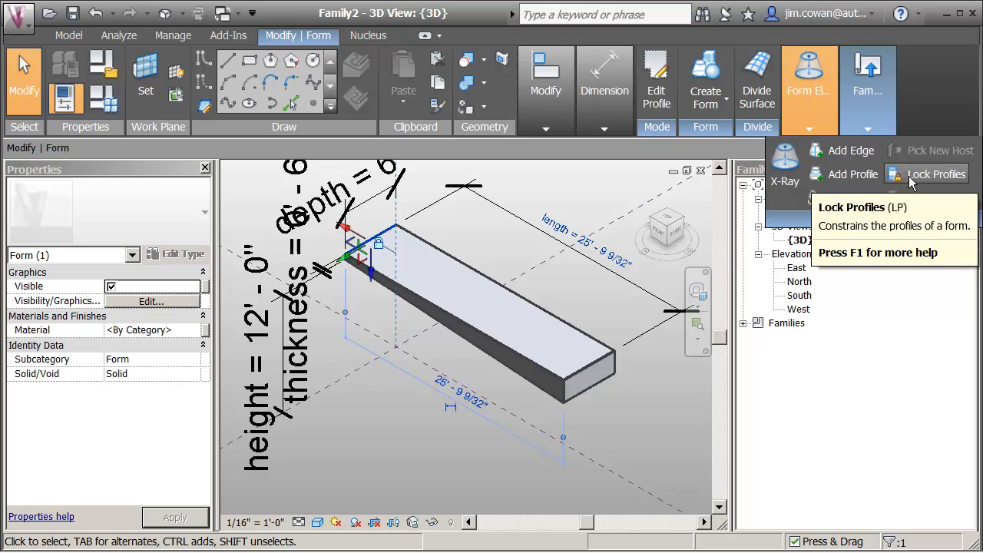
{"action": "mouse_move", "coordinate": [935, 173]}
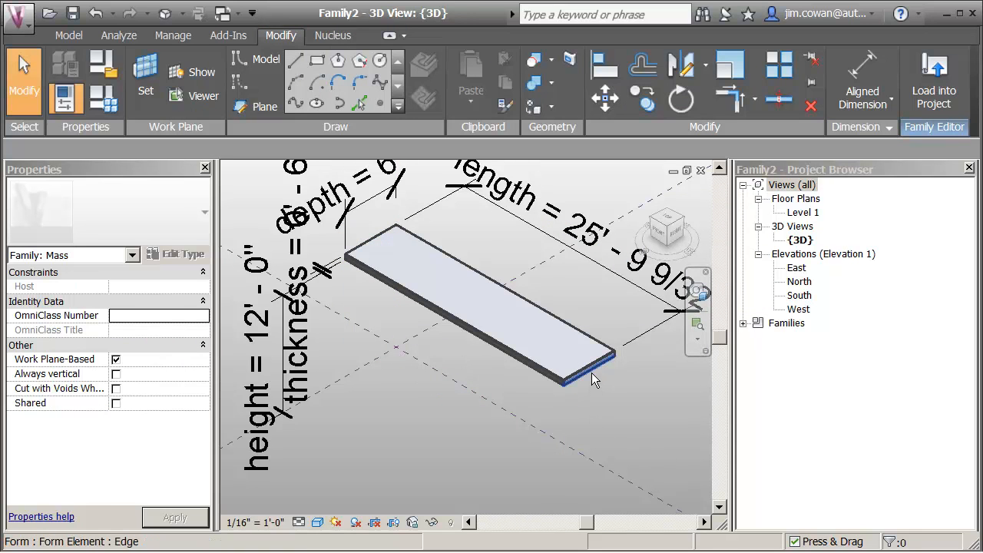
Drag the slab's far bottom edge so height becomes 11'-5 11/16".
{"action": "left_click", "coordinate": [589, 375]}
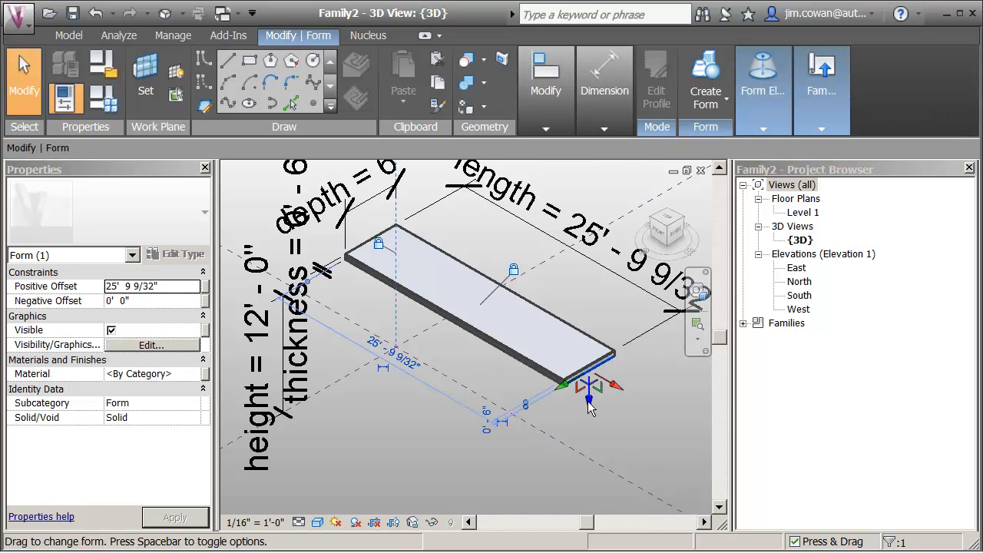
{"action": "left_click_drag", "start_coordinate": [587, 399], "coordinate": [587, 418]}
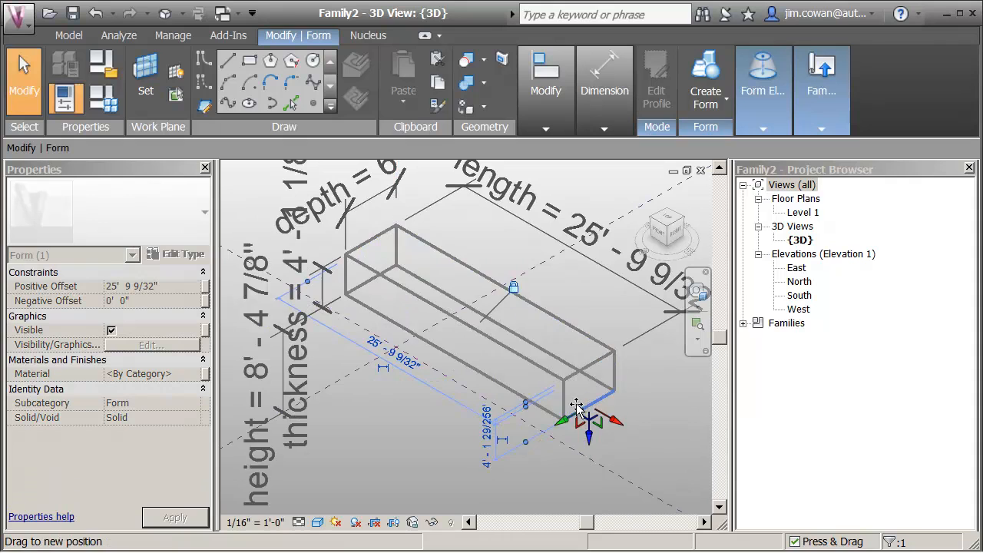
{"action": "left_click_drag", "start_coordinate": [588, 411], "coordinate": [588, 392]}
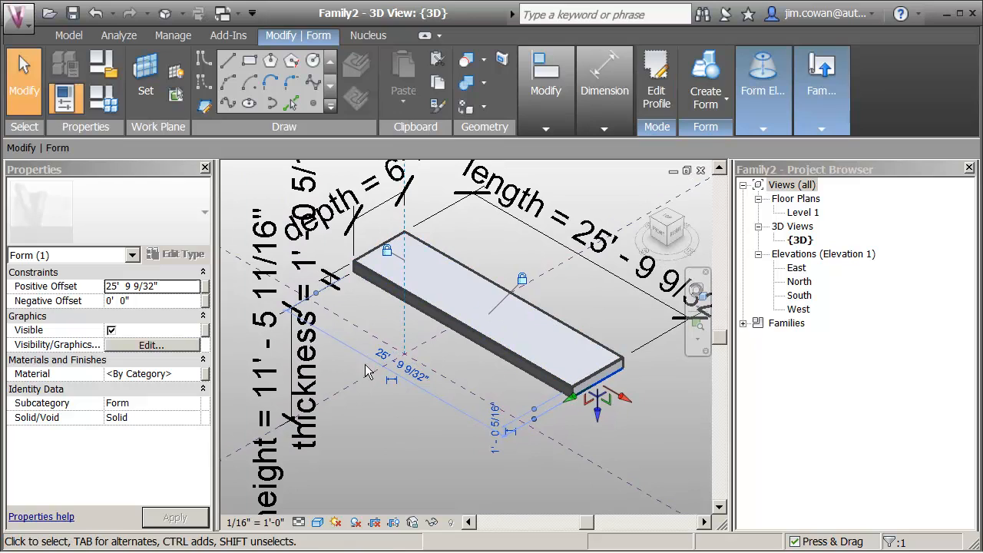
{"action": "left_click", "coordinate": [821, 81]}
{"action": "type", "text": "6\""}
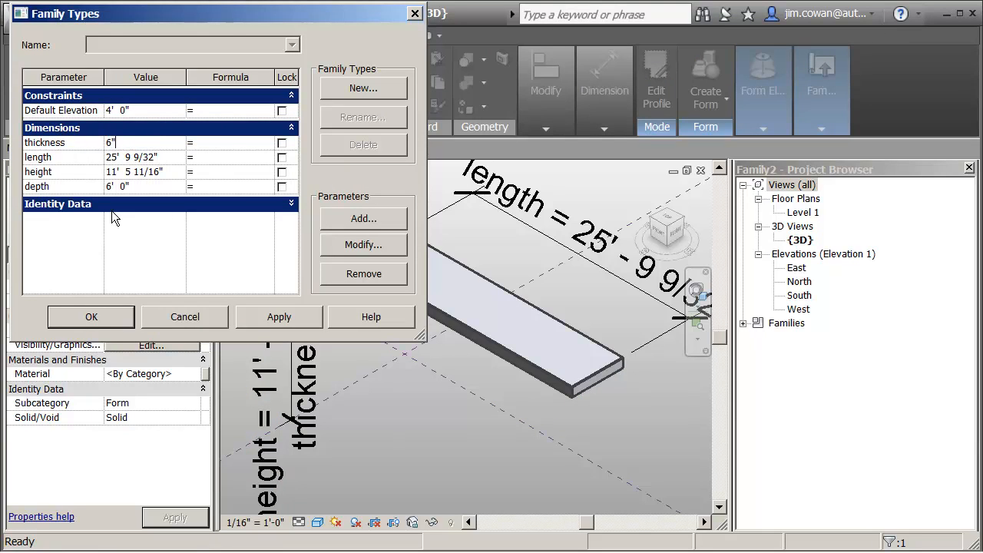
Enter 0'-6" as the shade's thickness and close Family Types, thinning the slab.
{"action": "left_click", "coordinate": [279, 316]}
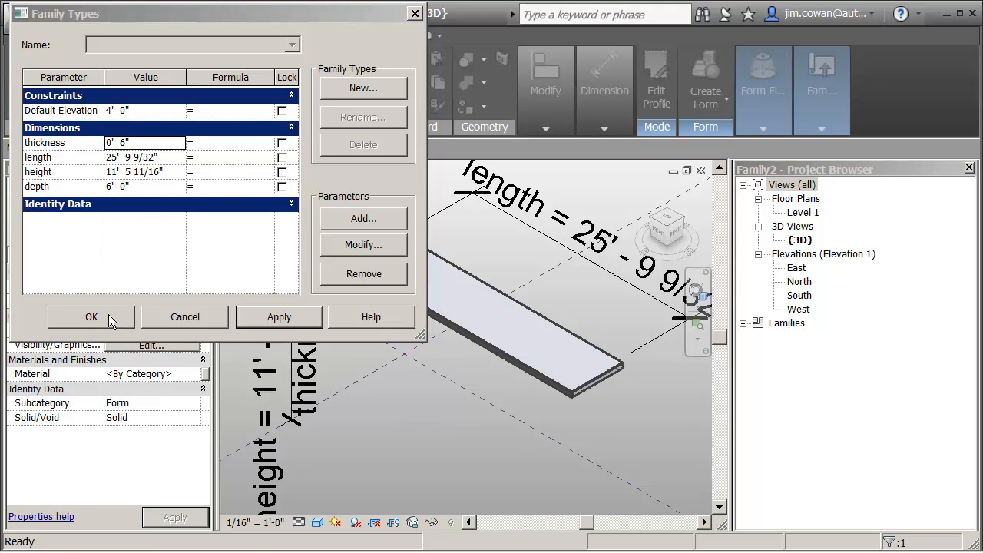
{"action": "left_click", "coordinate": [91, 316]}
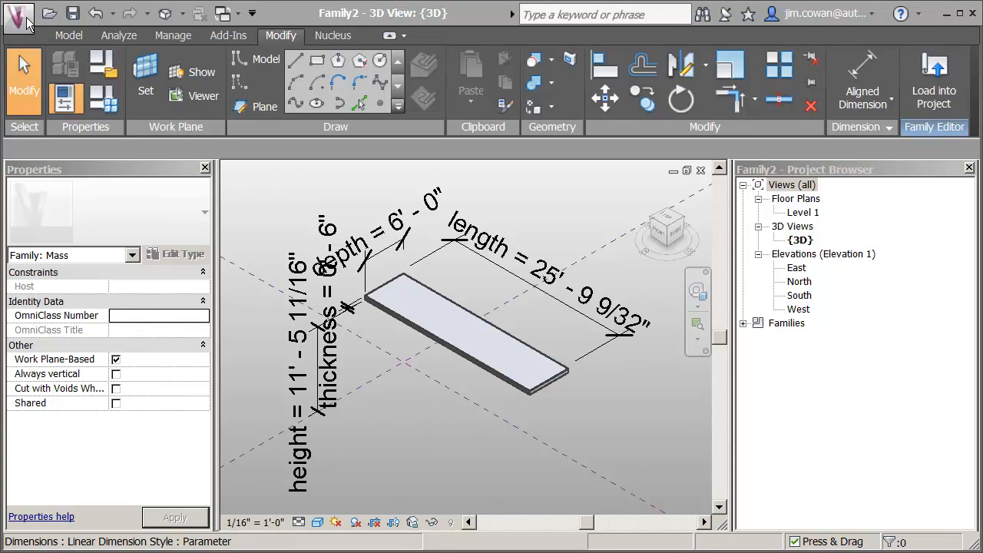
Save the family as simple_shade.rfa over the existing file, then reopen the parameter settings.
{"action": "left_click", "coordinate": [18, 14]}
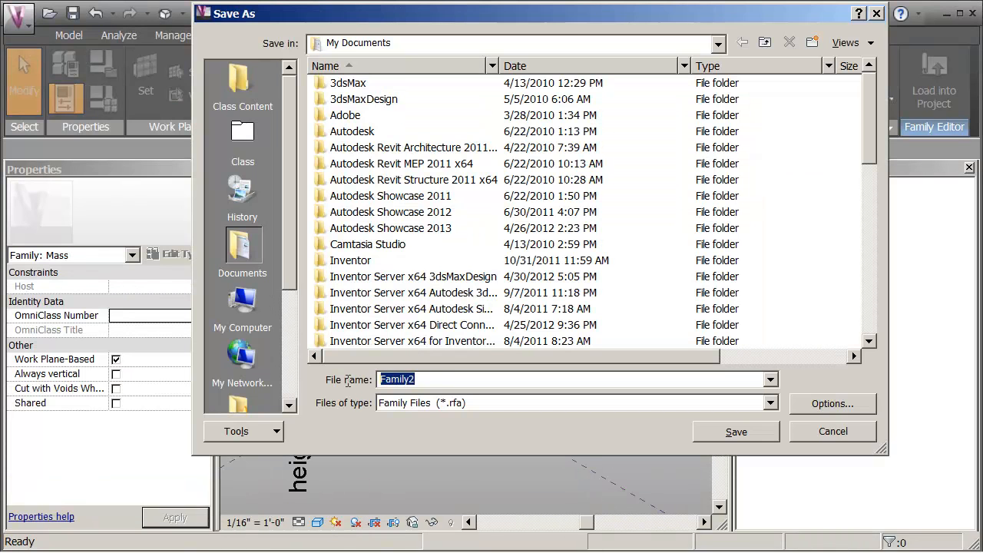
{"action": "type", "text": "simple_shade.rfa"}
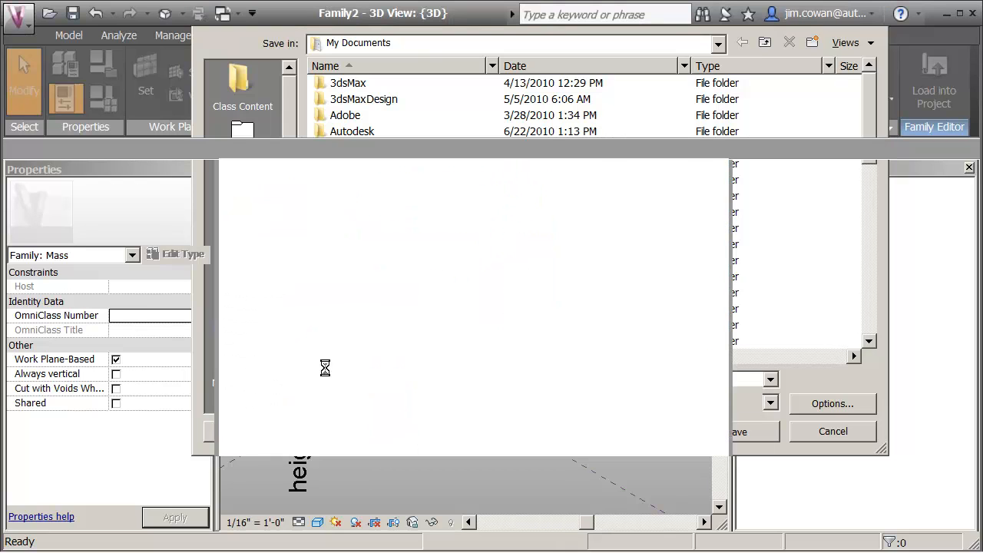
{"action": "left_click", "coordinate": [749, 431]}
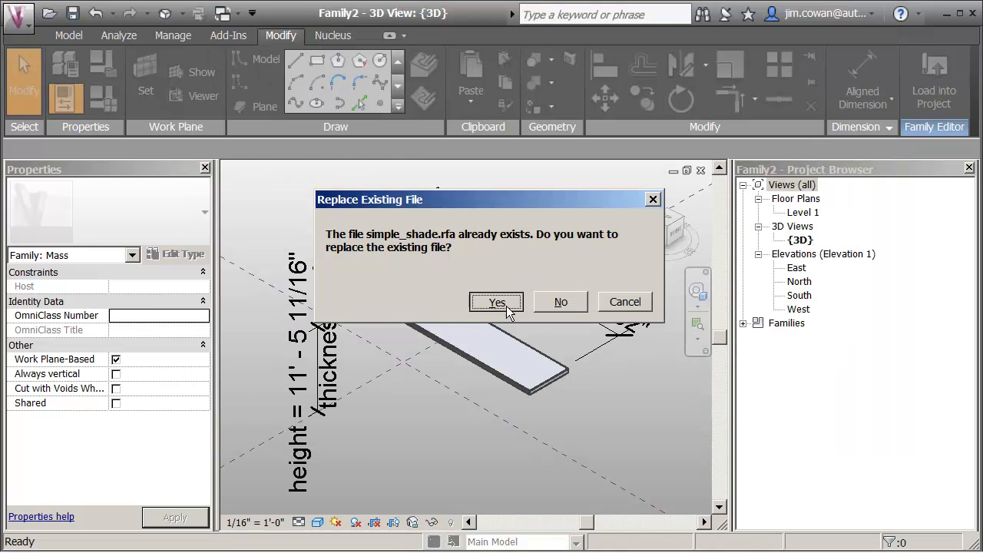
{"action": "left_click", "coordinate": [496, 302]}
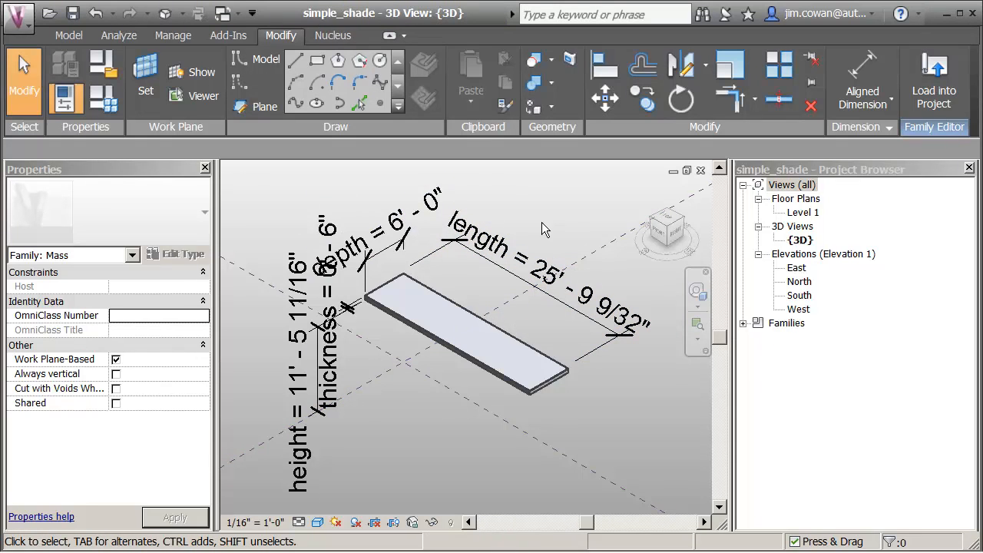
{"action": "mouse_move", "coordinate": [550, 223]}
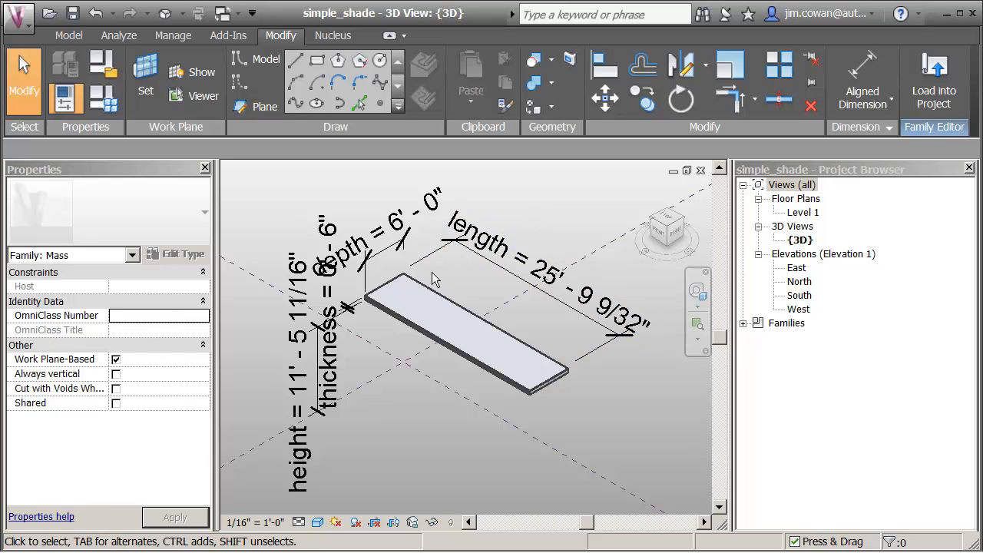
{"action": "mouse_move", "coordinate": [559, 223]}
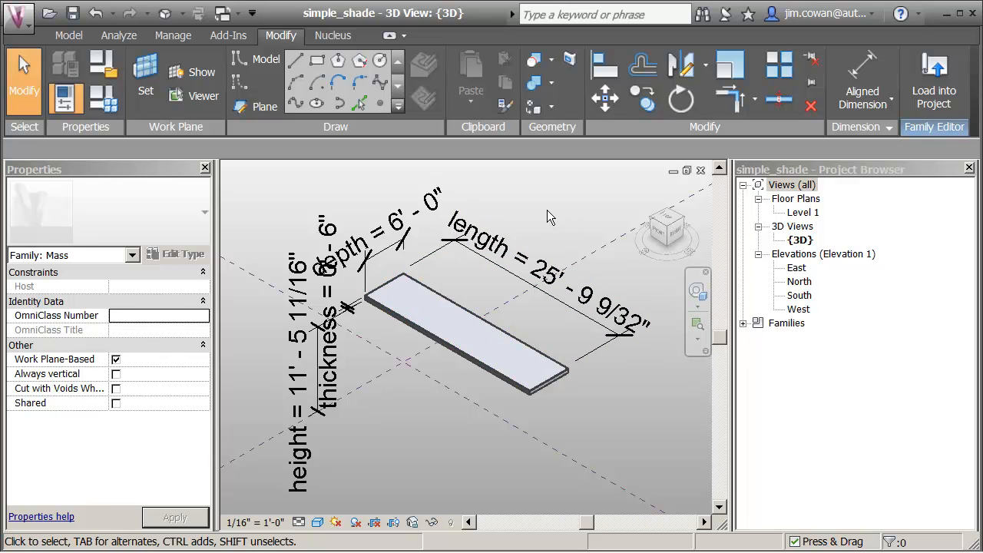
{"action": "mouse_move", "coordinate": [511, 221]}
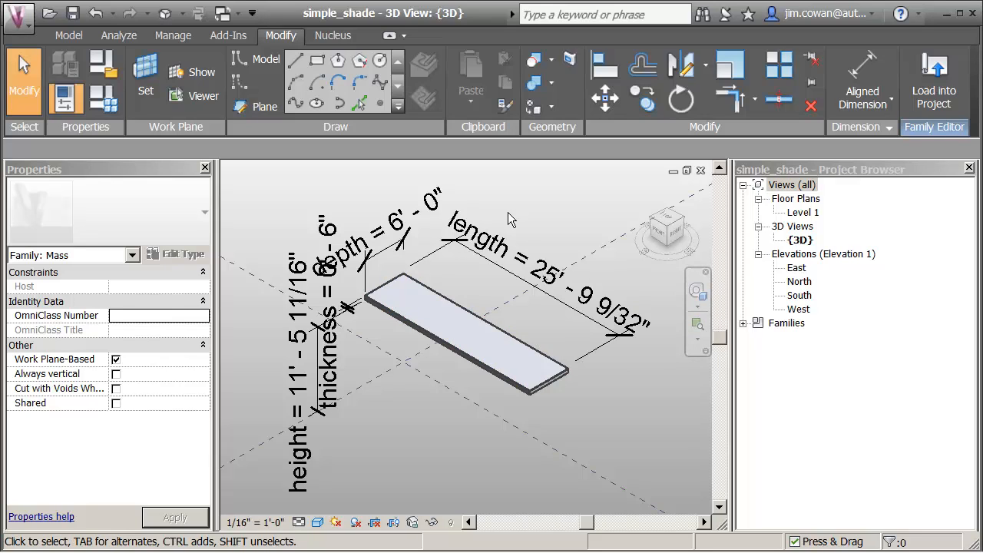
{"action": "left_click", "coordinate": [537, 272]}
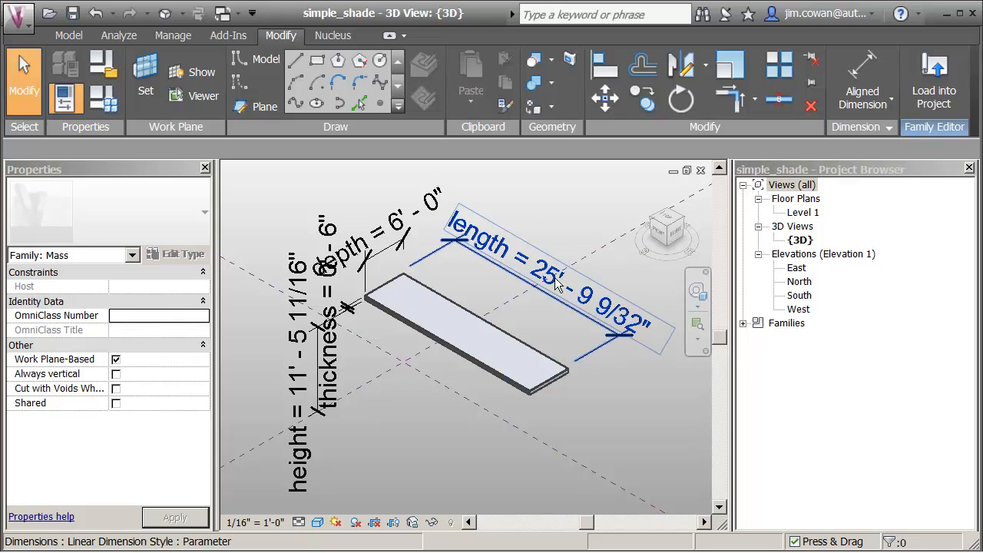
{"action": "mouse_move", "coordinate": [597, 317]}
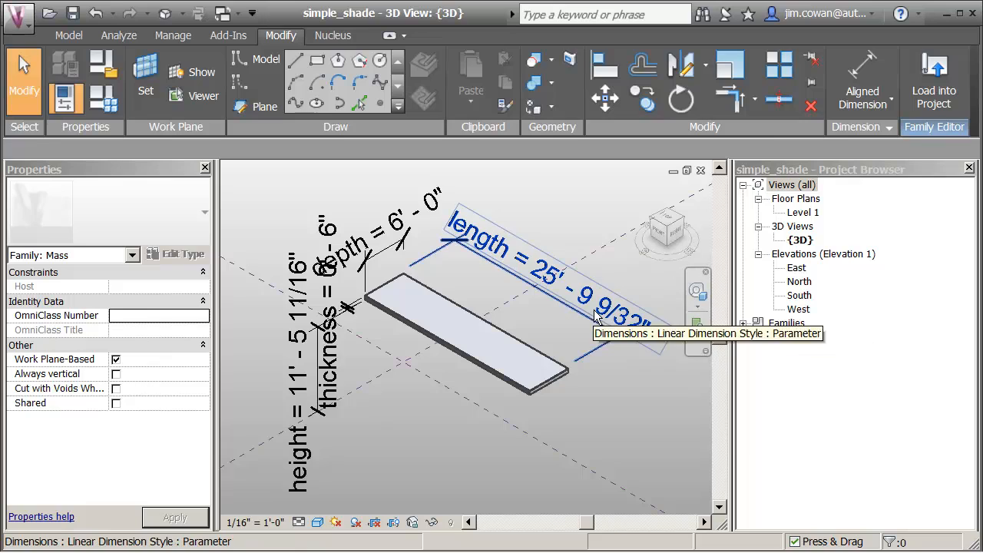
{"action": "mouse_move", "coordinate": [406, 282]}
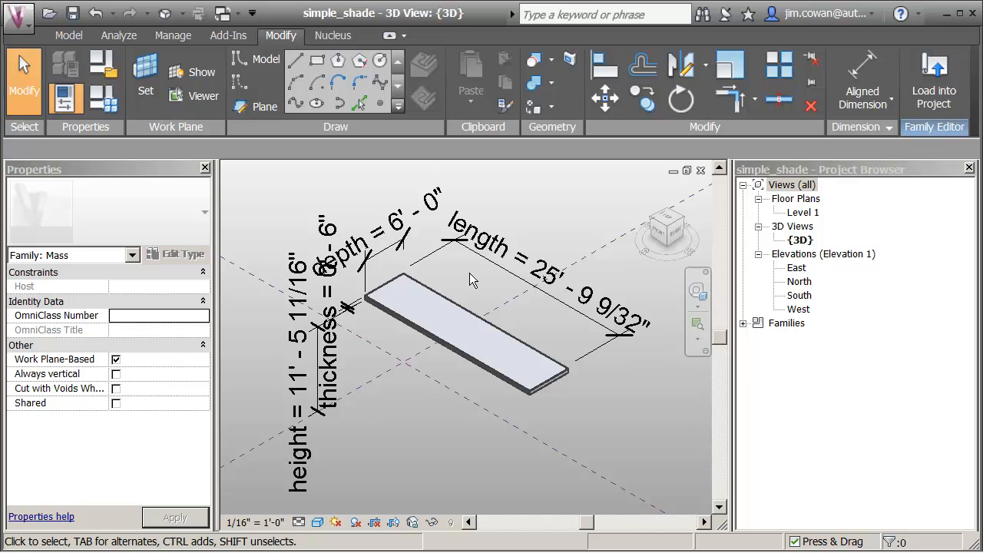
{"action": "left_click", "coordinate": [480, 246]}
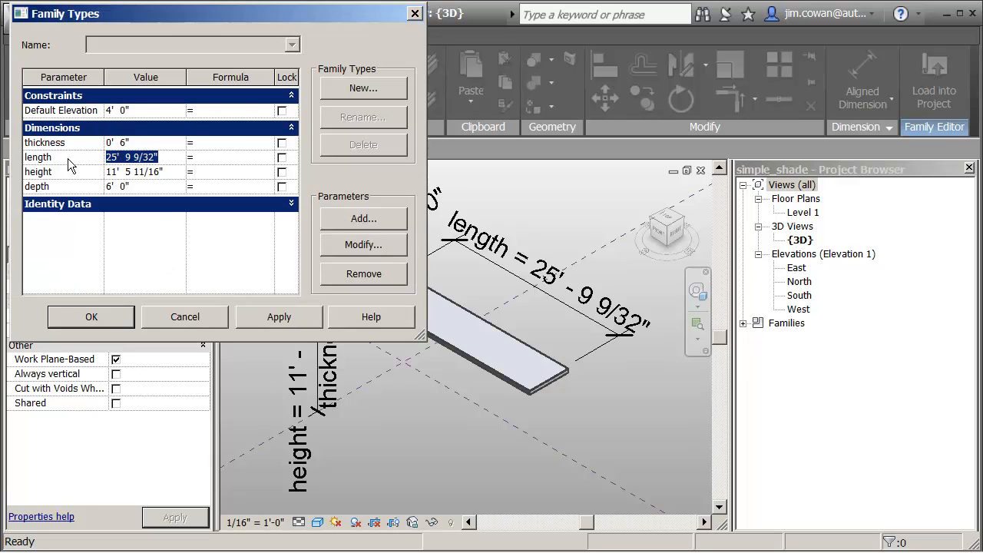
Enter 12' for length and apply it so the slab updates.
{"action": "left_click", "coordinate": [279, 317]}
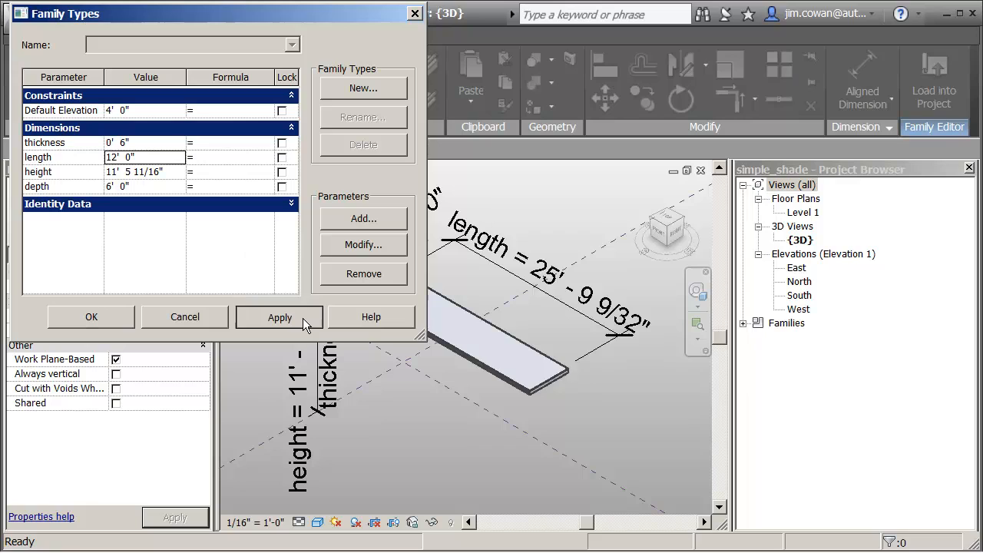
{"action": "left_click", "coordinate": [280, 317]}
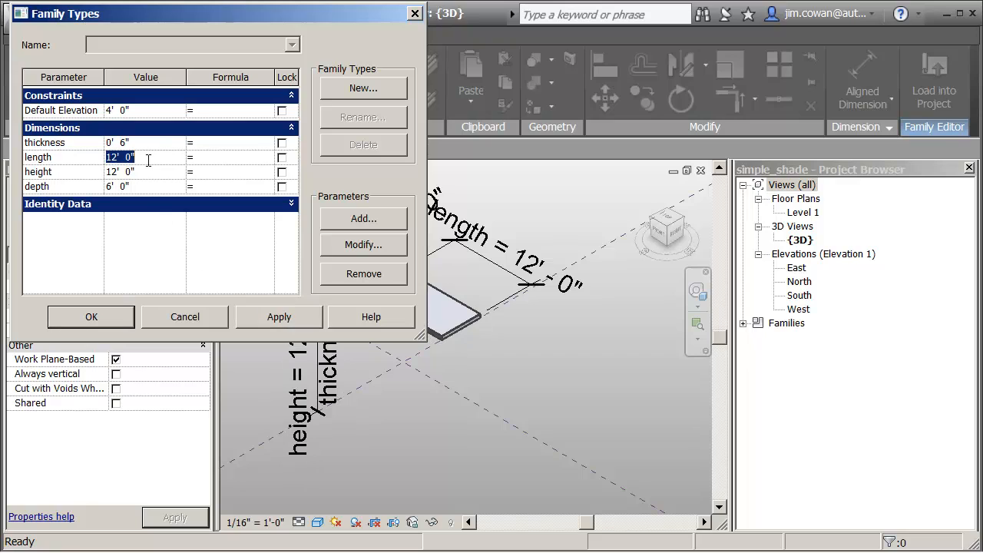
{"action": "mouse_move", "coordinate": [240, 77]}
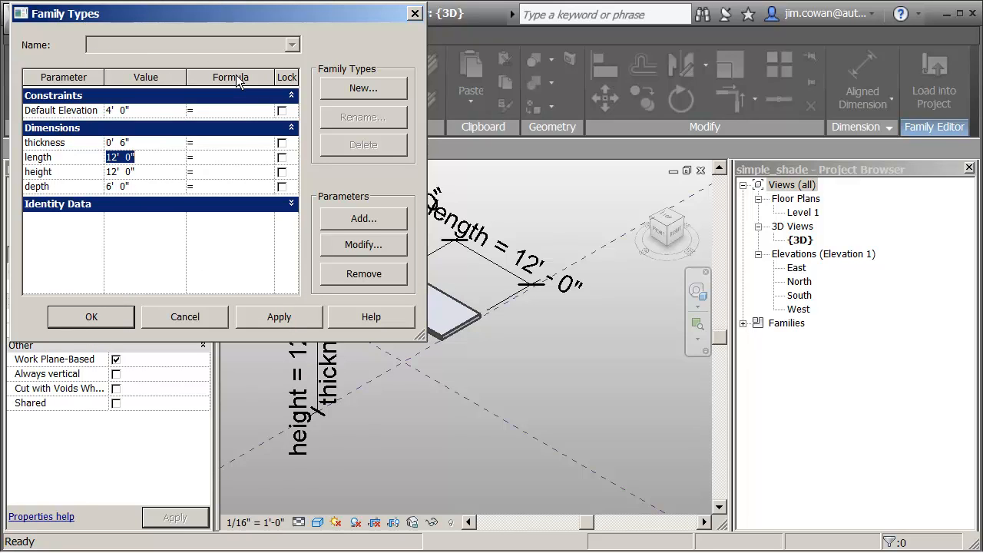
{"action": "mouse_move", "coordinate": [174, 156]}
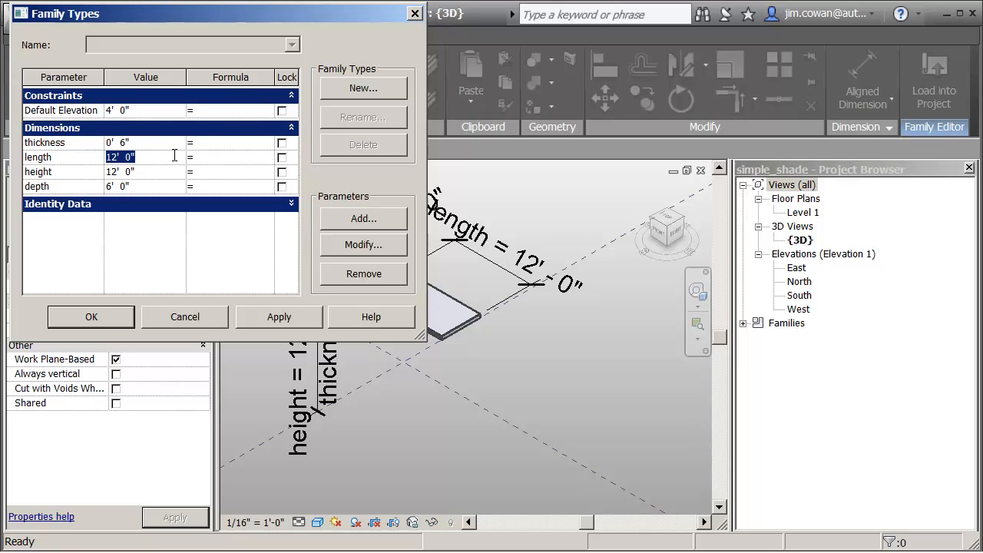
{"action": "mouse_move", "coordinate": [161, 161]}
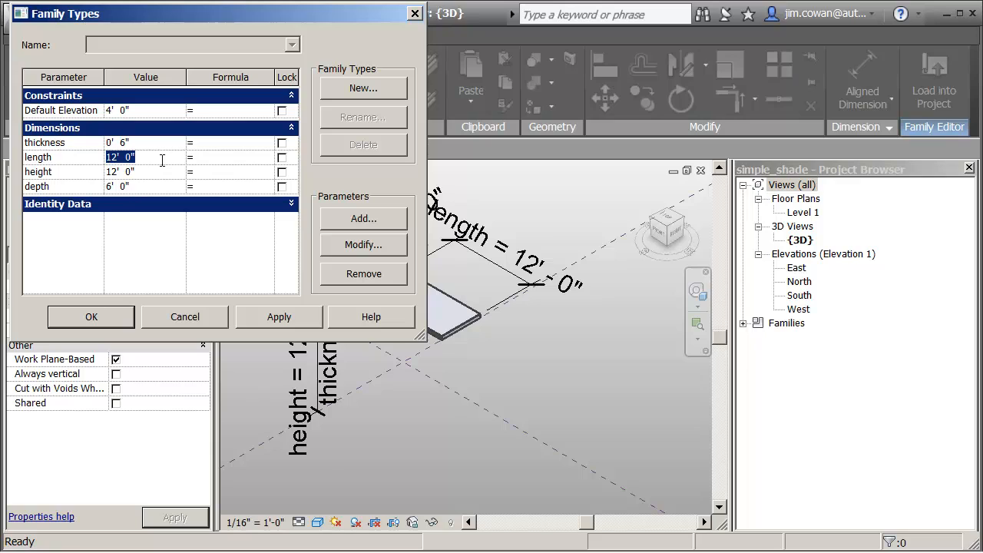
{"action": "mouse_move", "coordinate": [96, 167]}
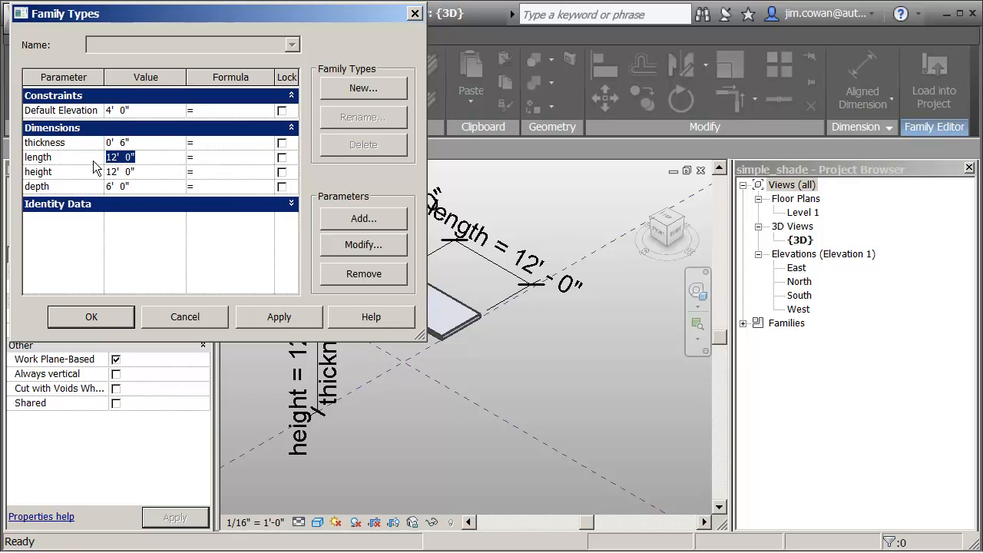
{"action": "mouse_move", "coordinate": [180, 162]}
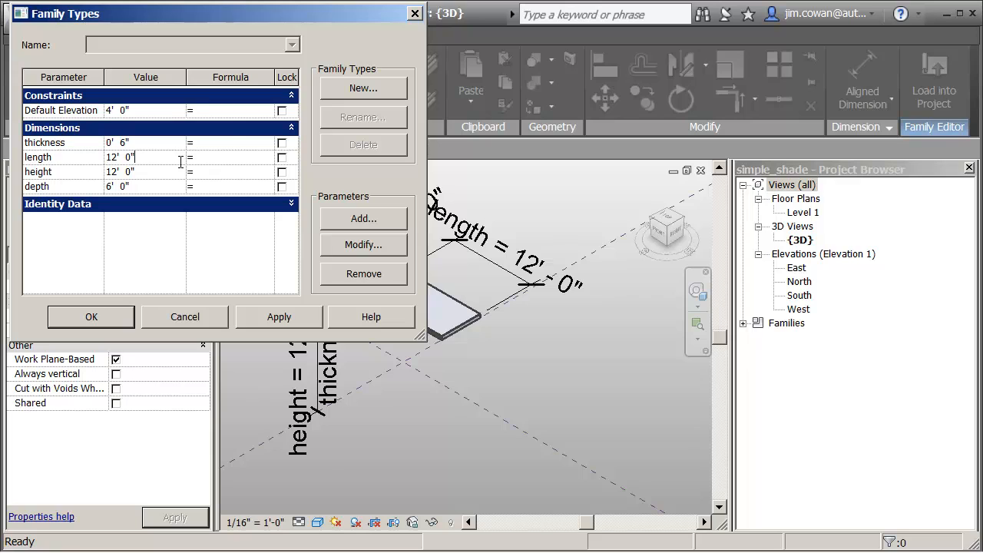
{"action": "left_click", "coordinate": [62, 158]}
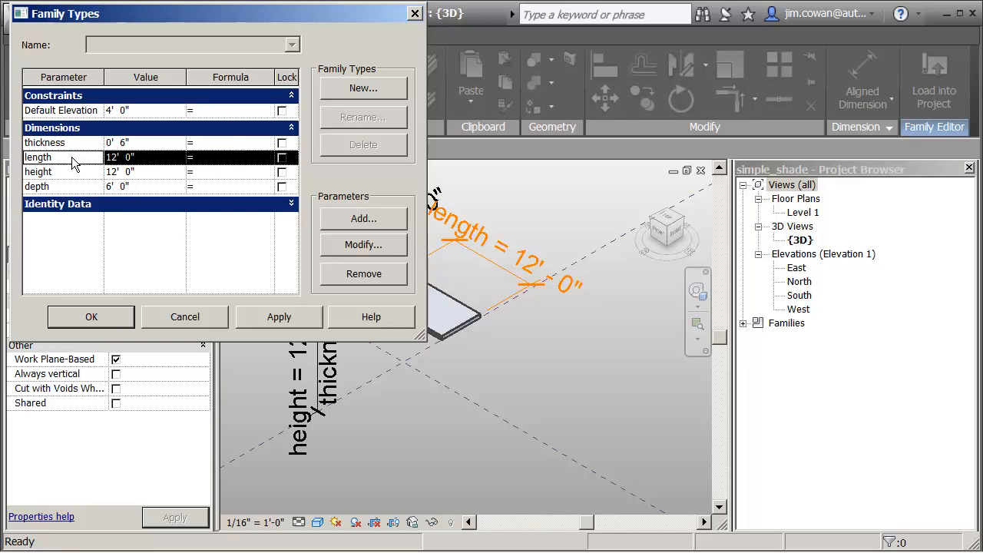
Change the length parameter from type to instance.
{"action": "left_click", "coordinate": [363, 244]}
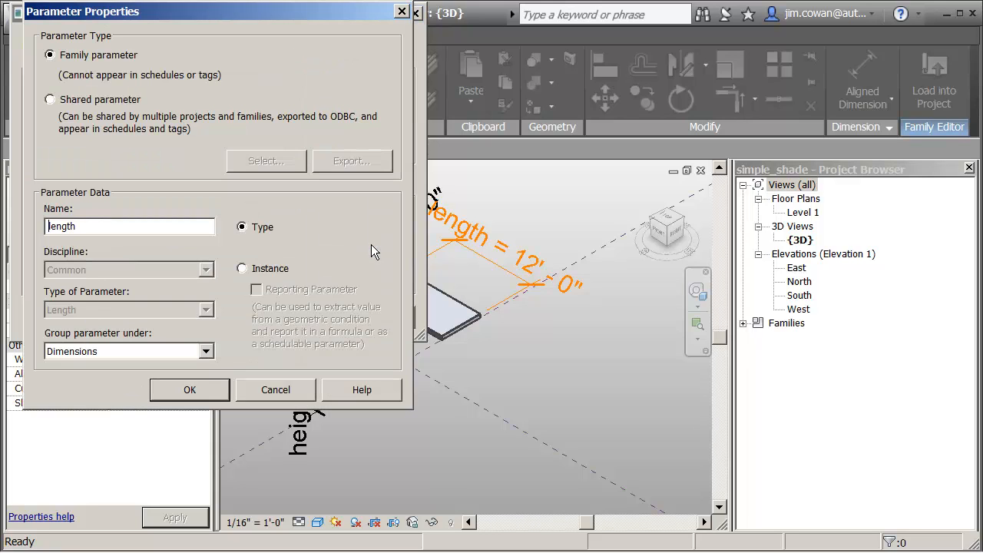
{"action": "left_click", "coordinate": [242, 268]}
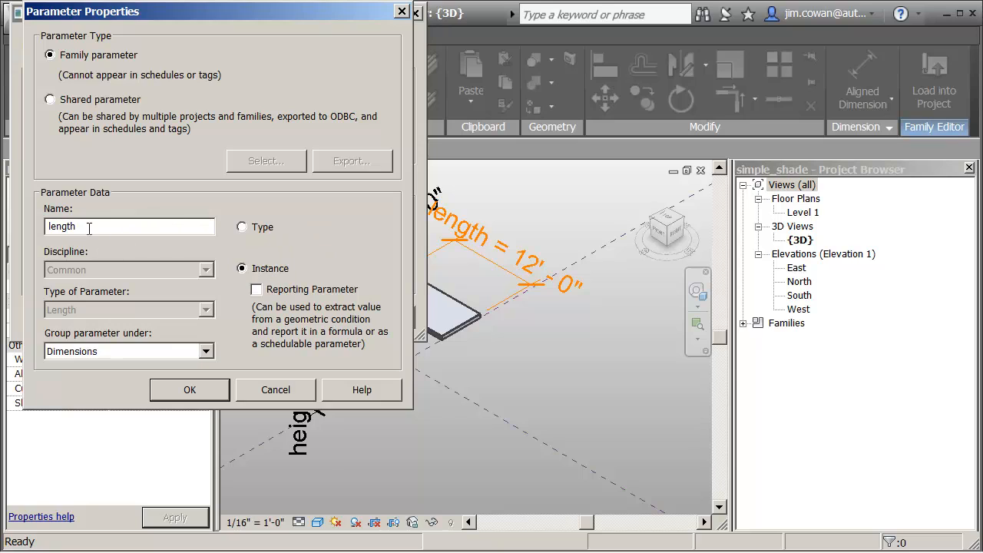
{"action": "left_click", "coordinate": [189, 389]}
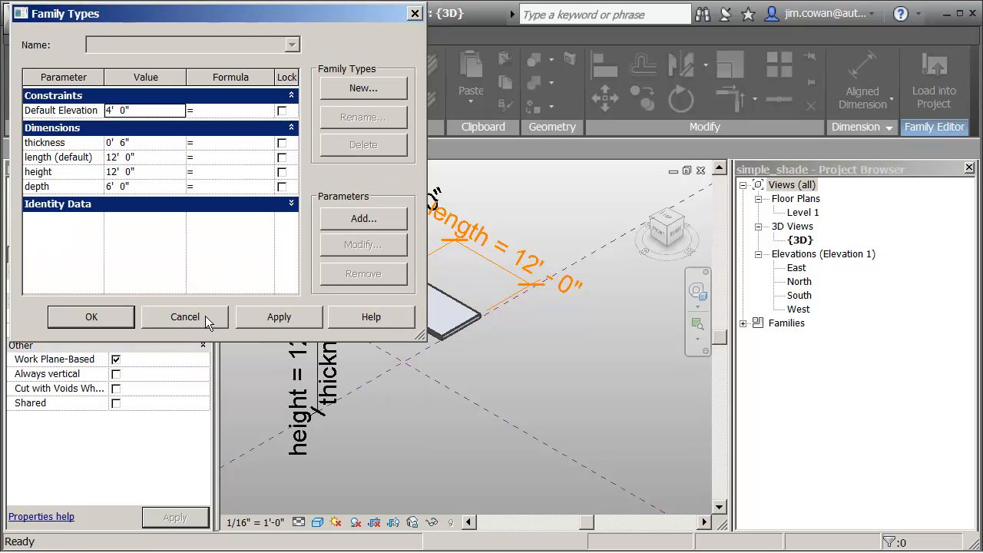
{"action": "mouse_move", "coordinate": [119, 209]}
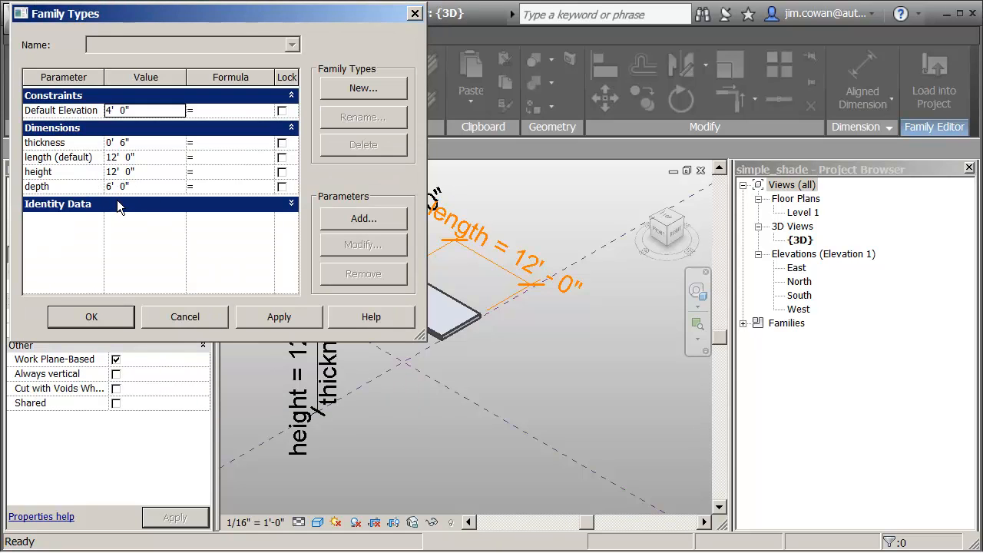
{"action": "mouse_move", "coordinate": [153, 179]}
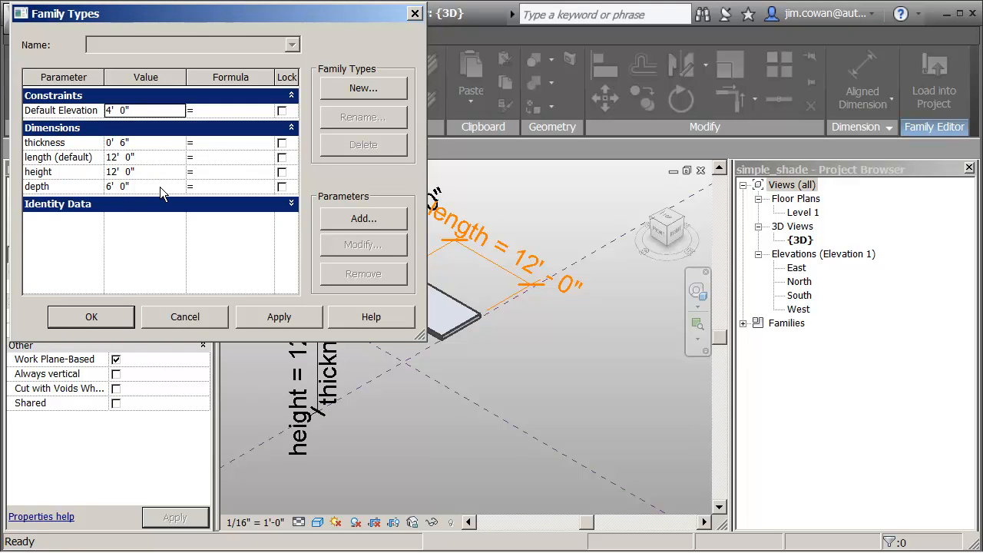
Change depth to an instance parameter and close Family Types, keeping the changes.
{"action": "left_click", "coordinate": [36, 186]}
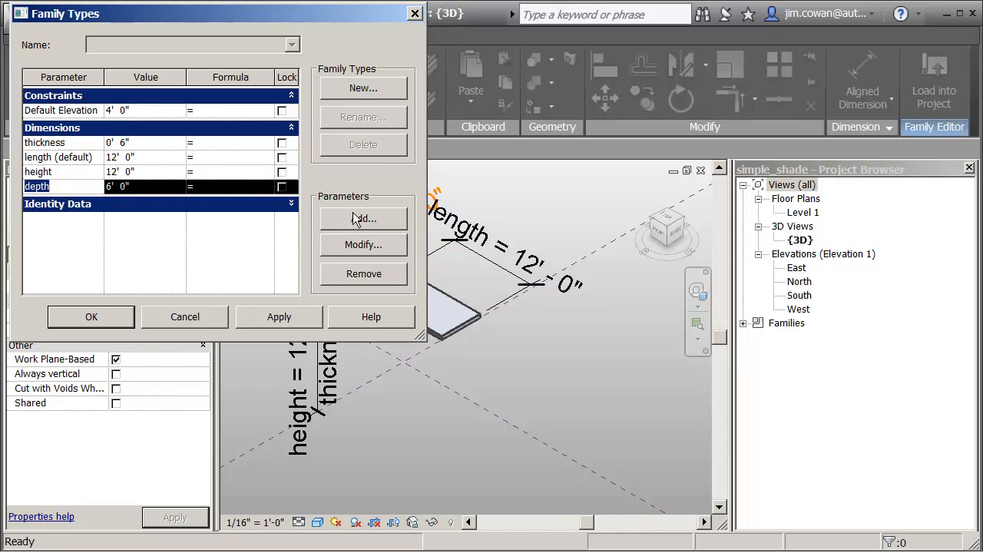
{"action": "left_click", "coordinate": [362, 244]}
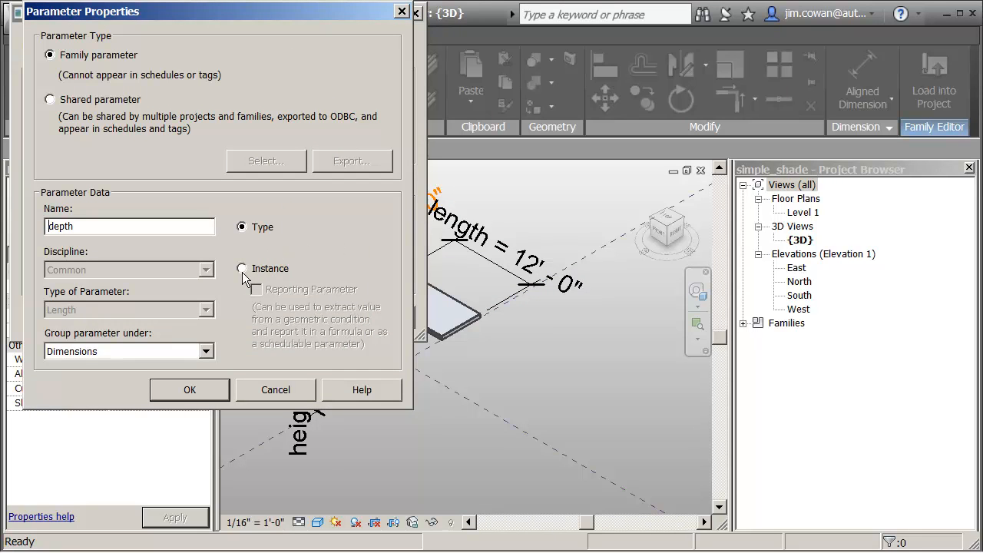
{"action": "left_click", "coordinate": [242, 268]}
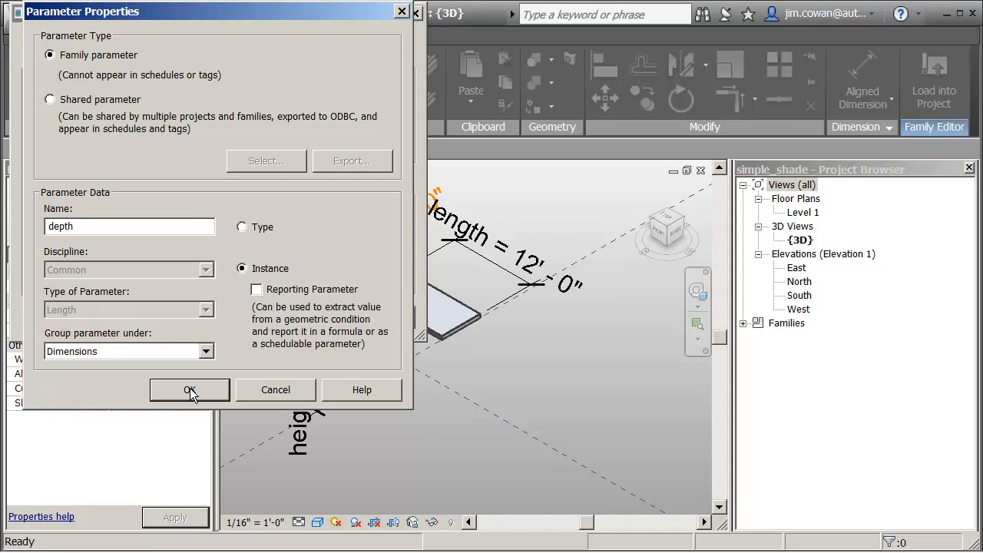
{"action": "left_click", "coordinate": [190, 389]}
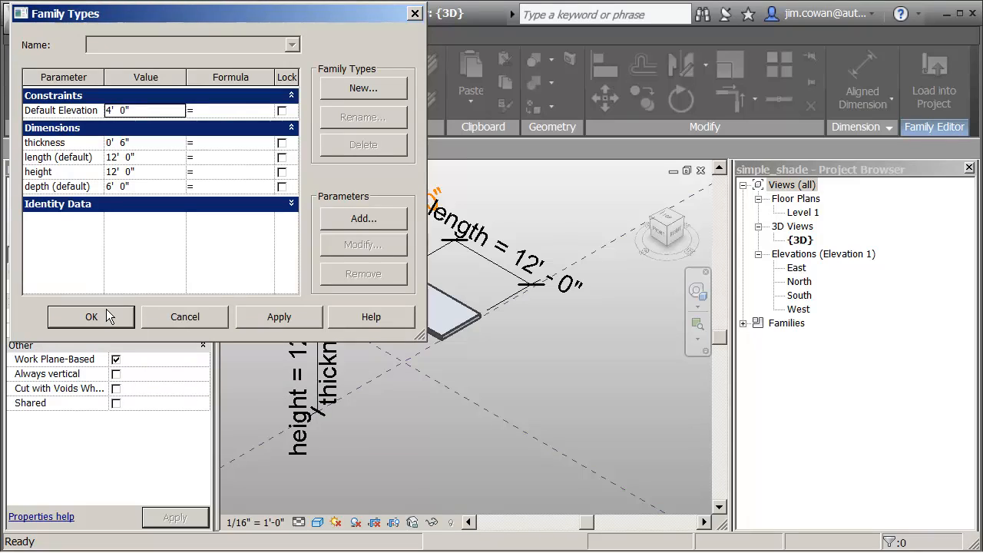
{"action": "left_click", "coordinate": [90, 317]}
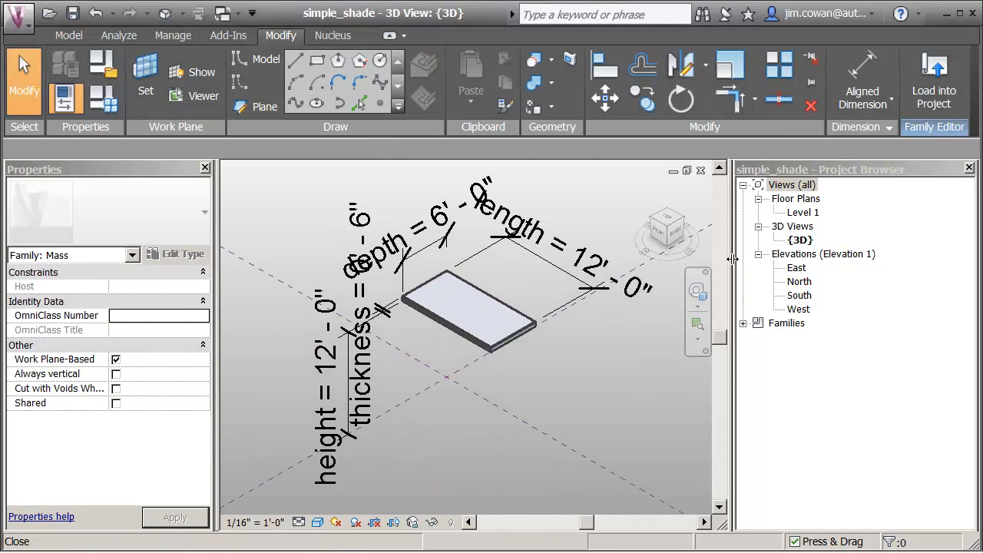
Load simple_shade into Project1 and place shade instances on the ground plane.
{"action": "left_click", "coordinate": [934, 82]}
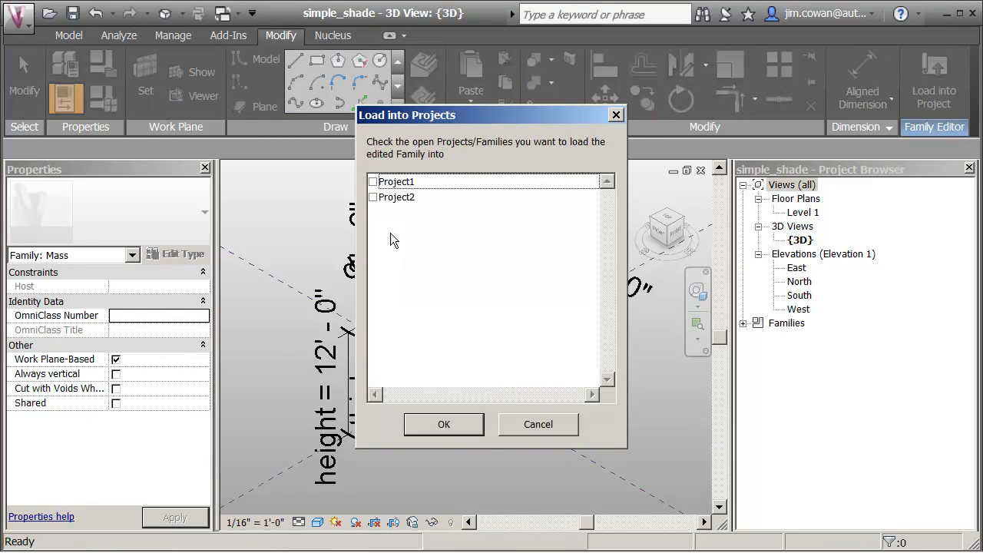
{"action": "left_click", "coordinate": [373, 181]}
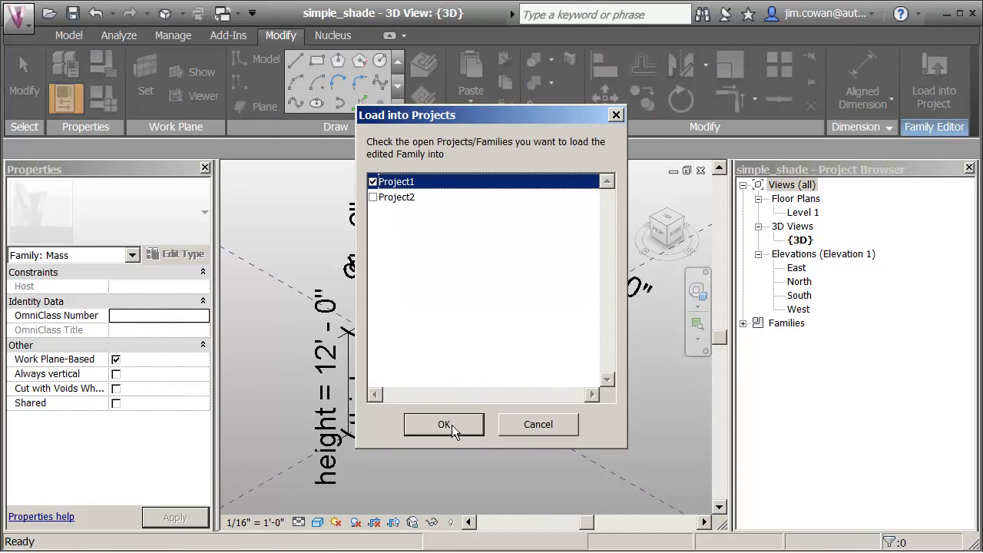
{"action": "left_click", "coordinate": [444, 424]}
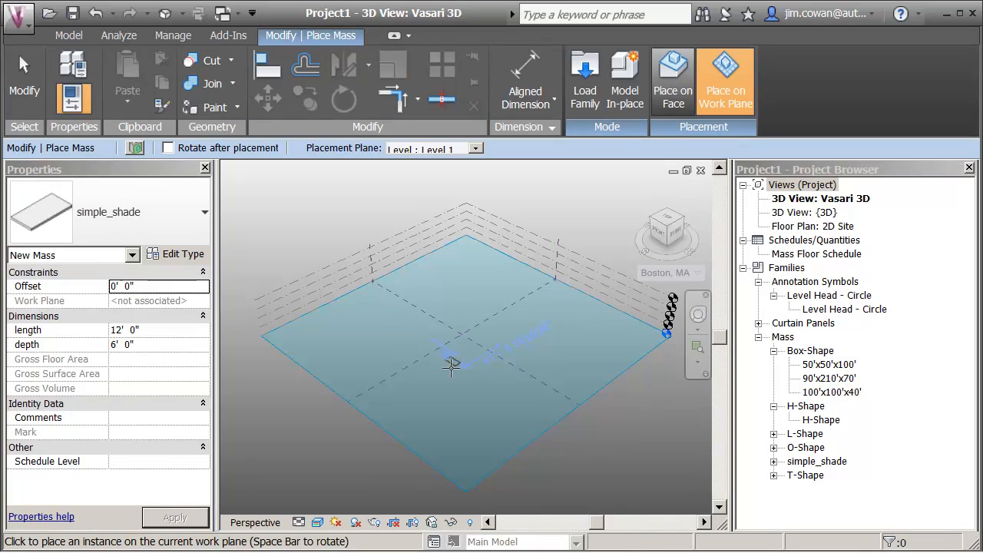
{"action": "mouse_move", "coordinate": [461, 334]}
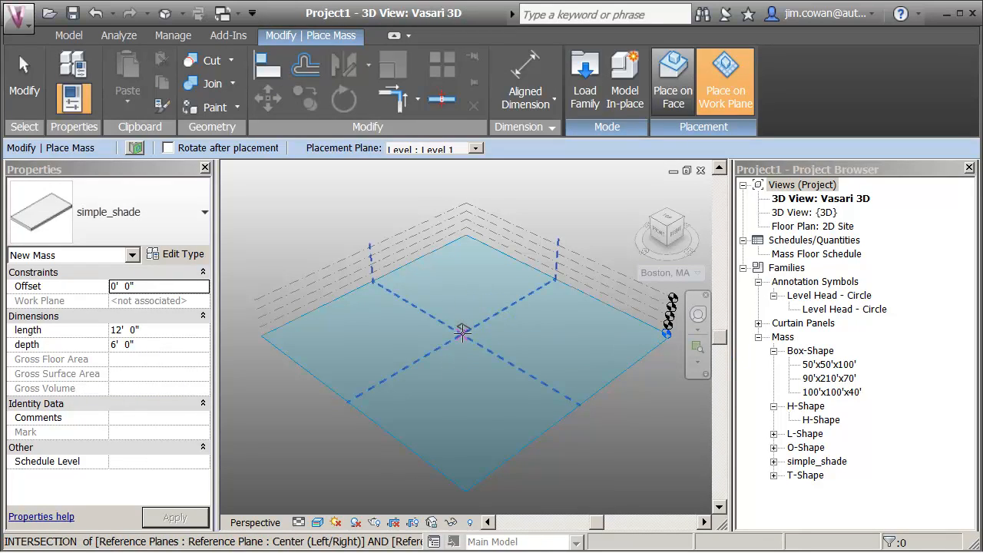
{"action": "mouse_move", "coordinate": [499, 322]}
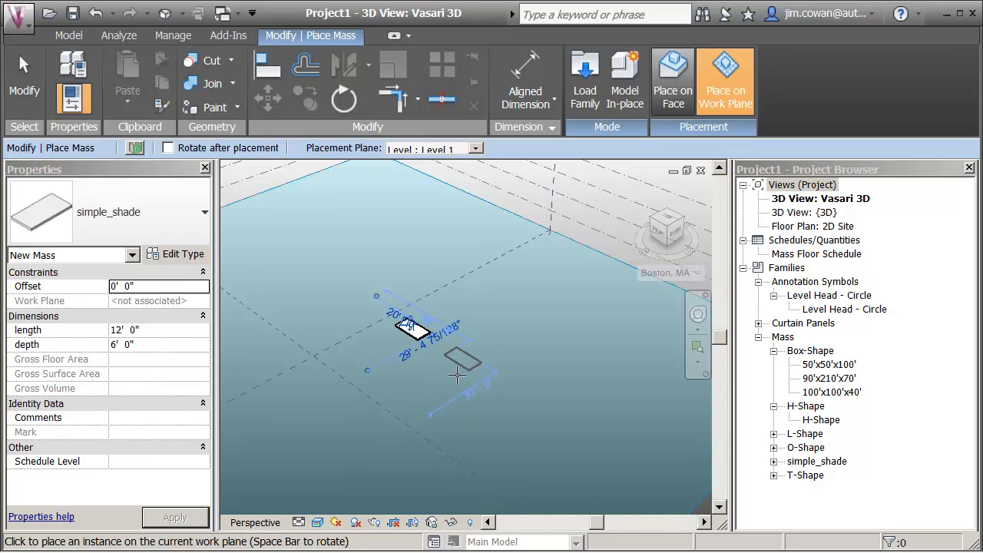
{"action": "left_click", "coordinate": [461, 377]}
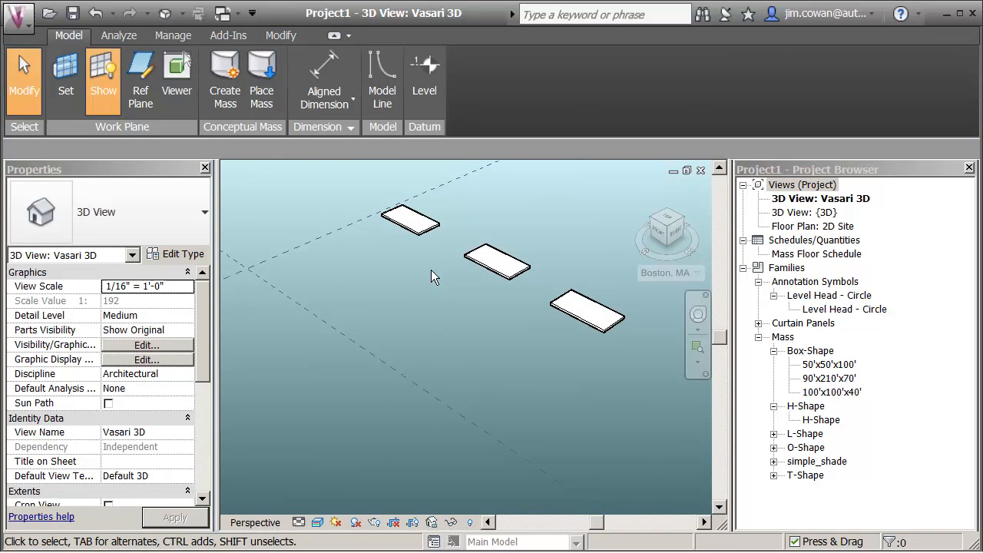
Select the placed shades and edit their length and depth, making one a long, narrow strip.
{"action": "left_click", "coordinate": [409, 219]}
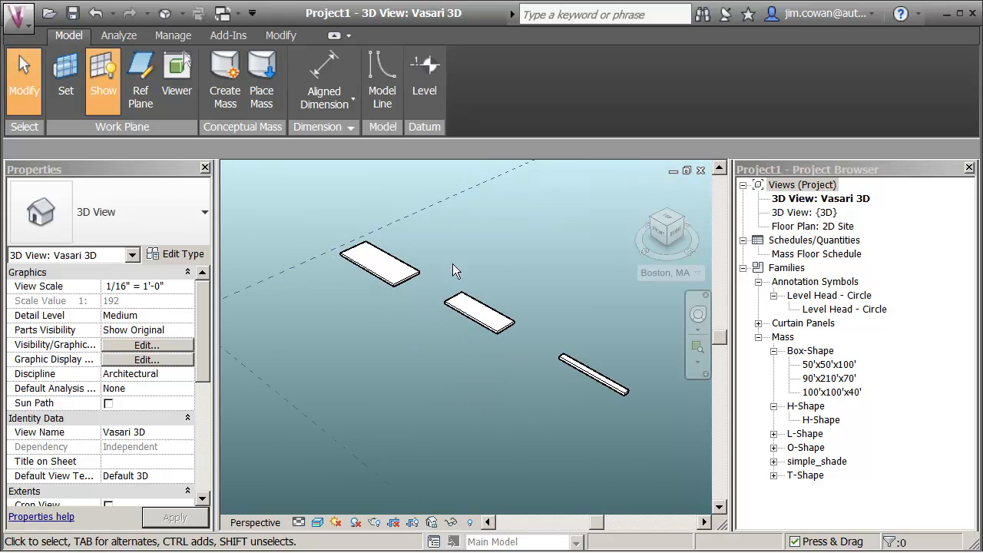
{"action": "mouse_move", "coordinate": [341, 316]}
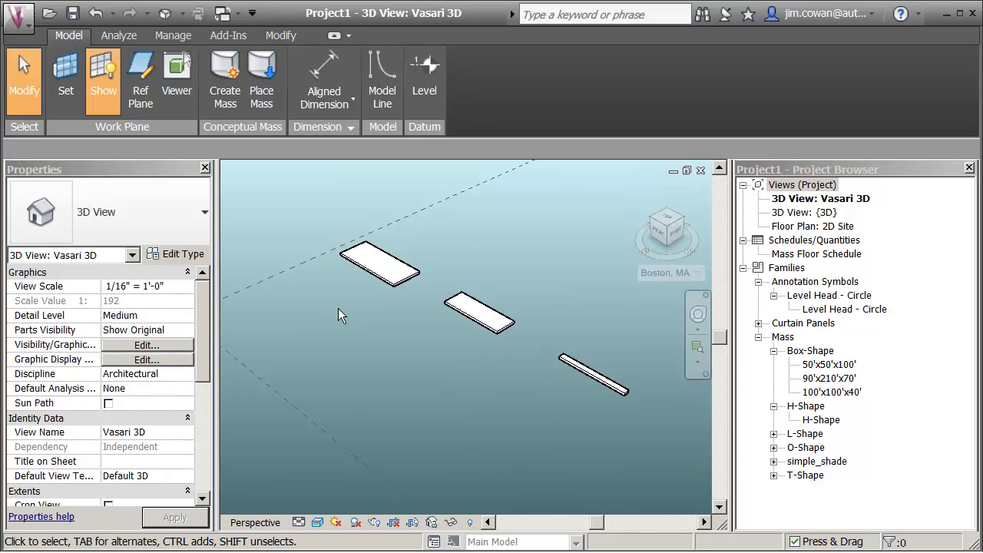
{"action": "left_click", "coordinate": [376, 265]}
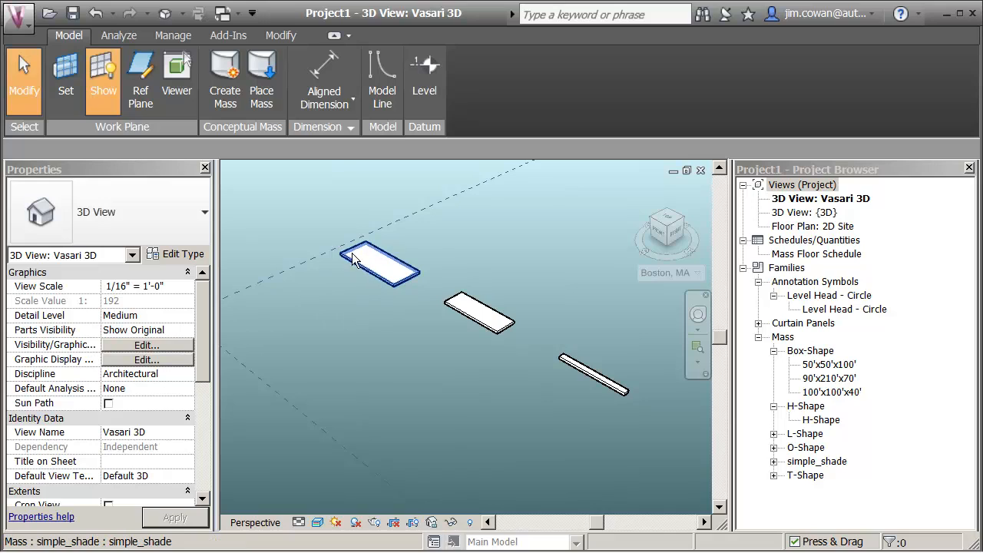
{"action": "left_click", "coordinate": [346, 302]}
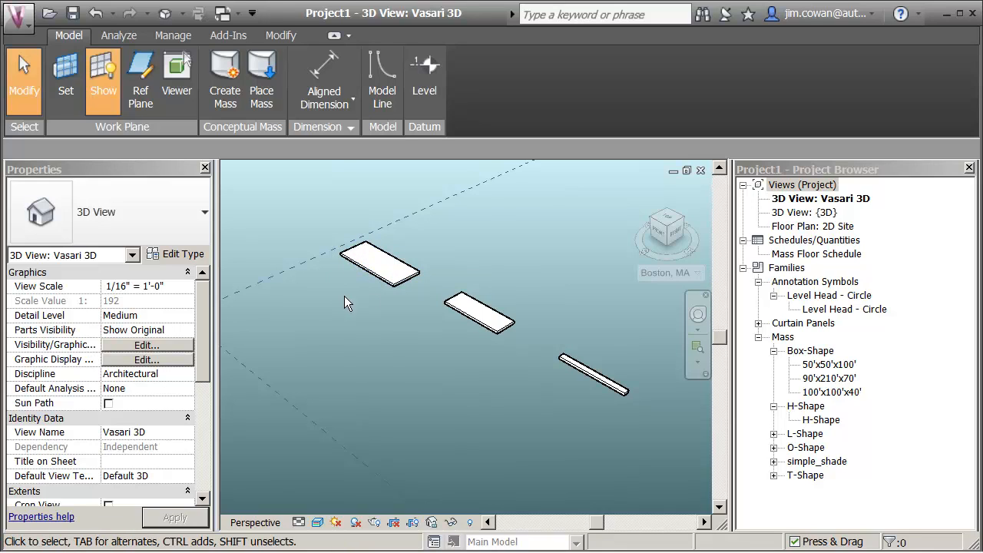
{"action": "mouse_move", "coordinate": [361, 333]}
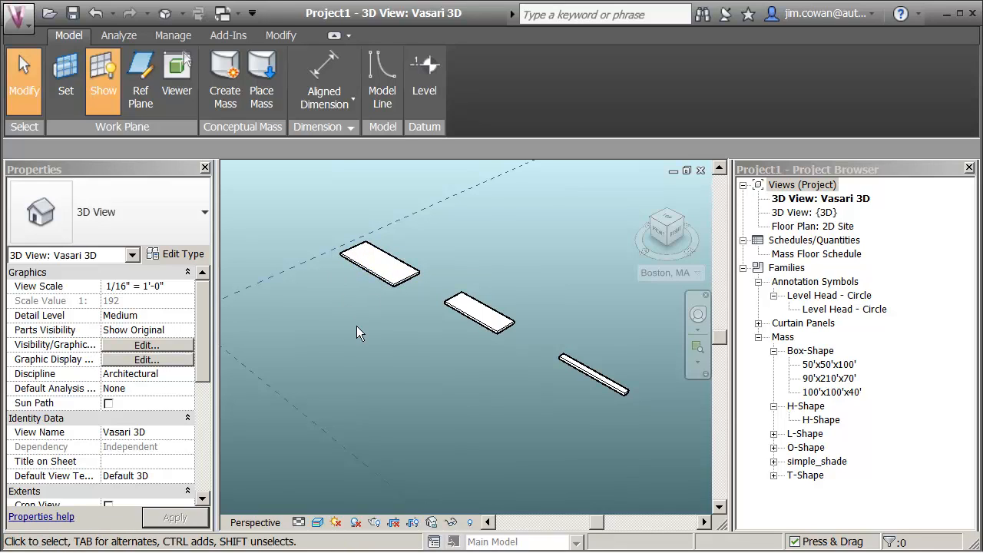